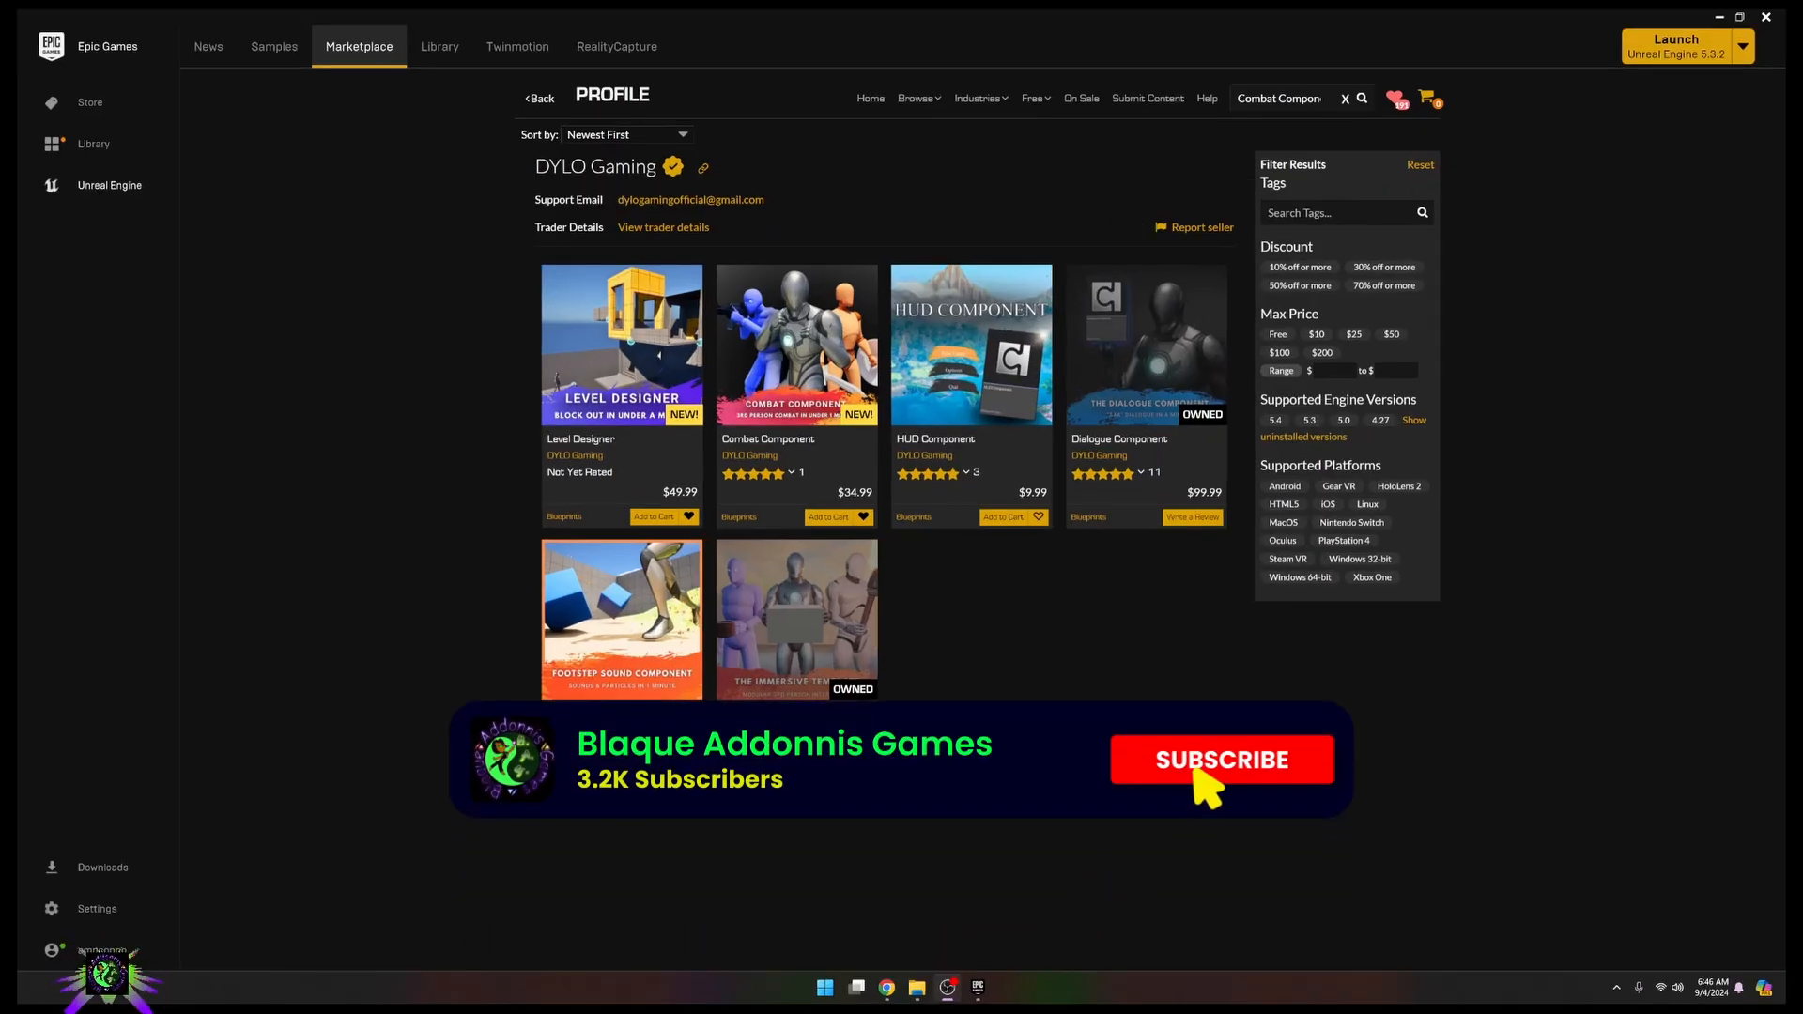
Step: Open the Combat Component listing by DYLO Gaming from the seller profile ($34.99)
click(1220, 758)
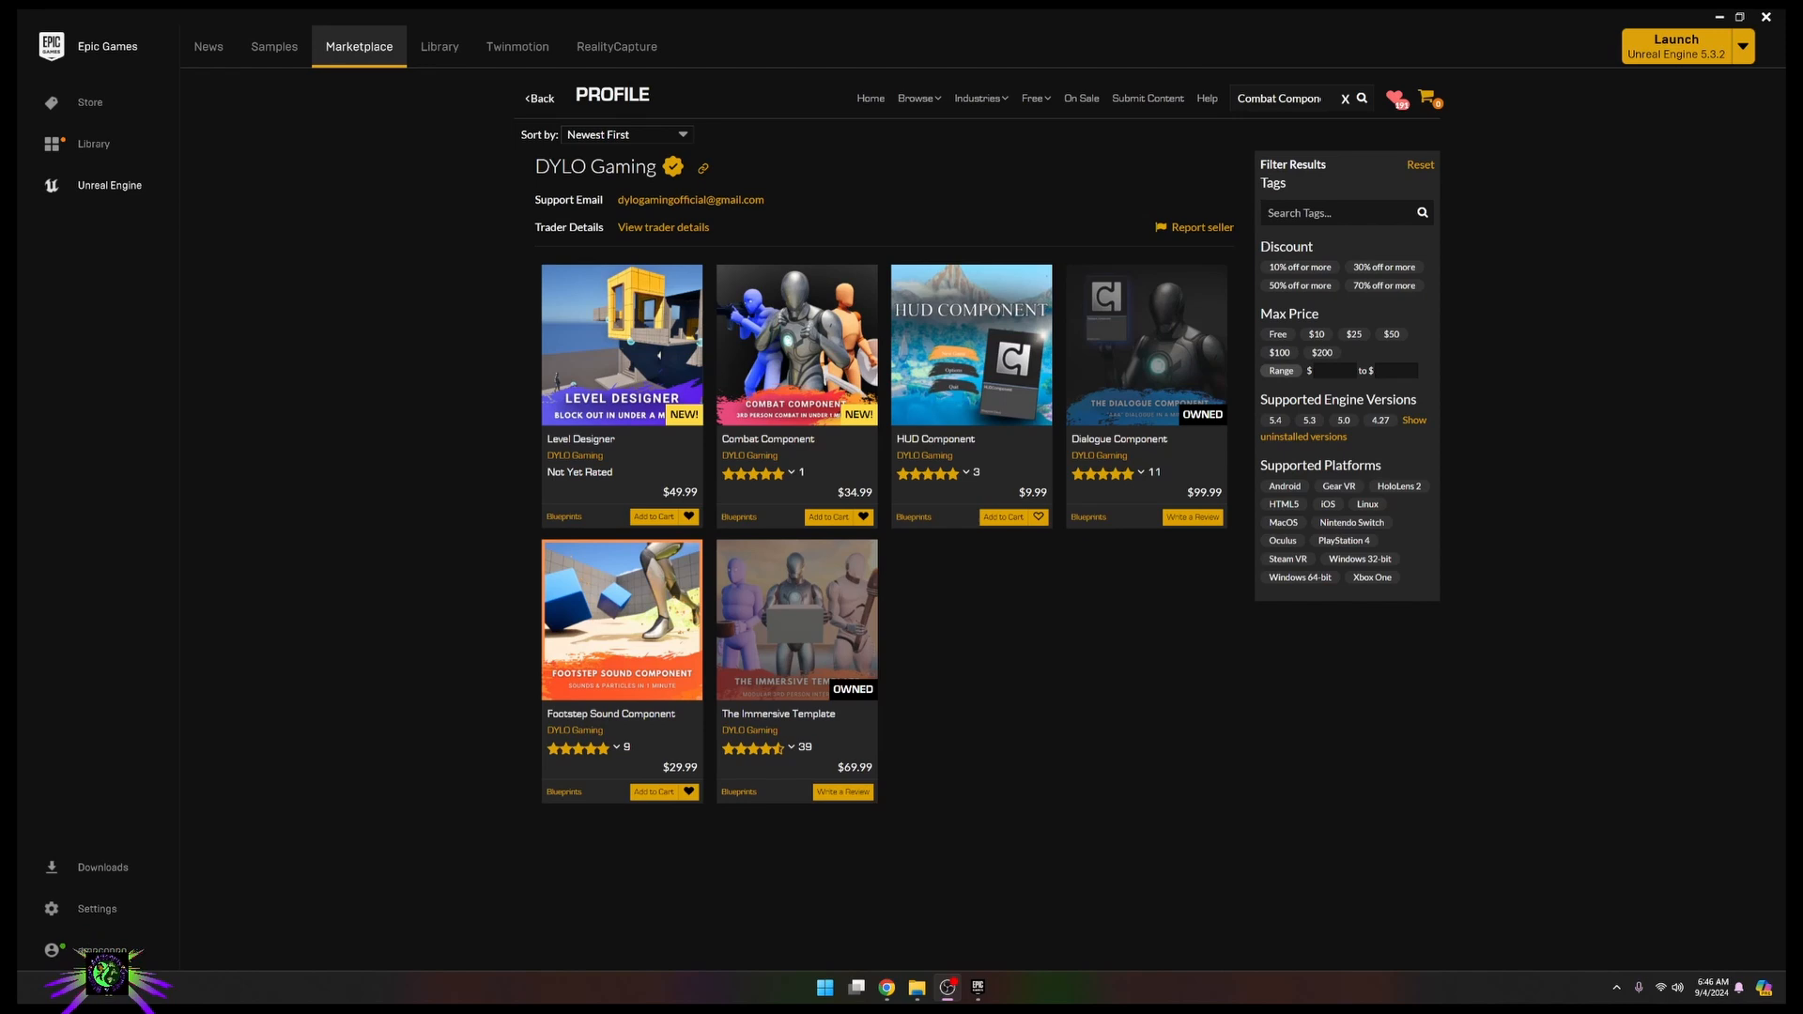
mouse_move(348, 518)
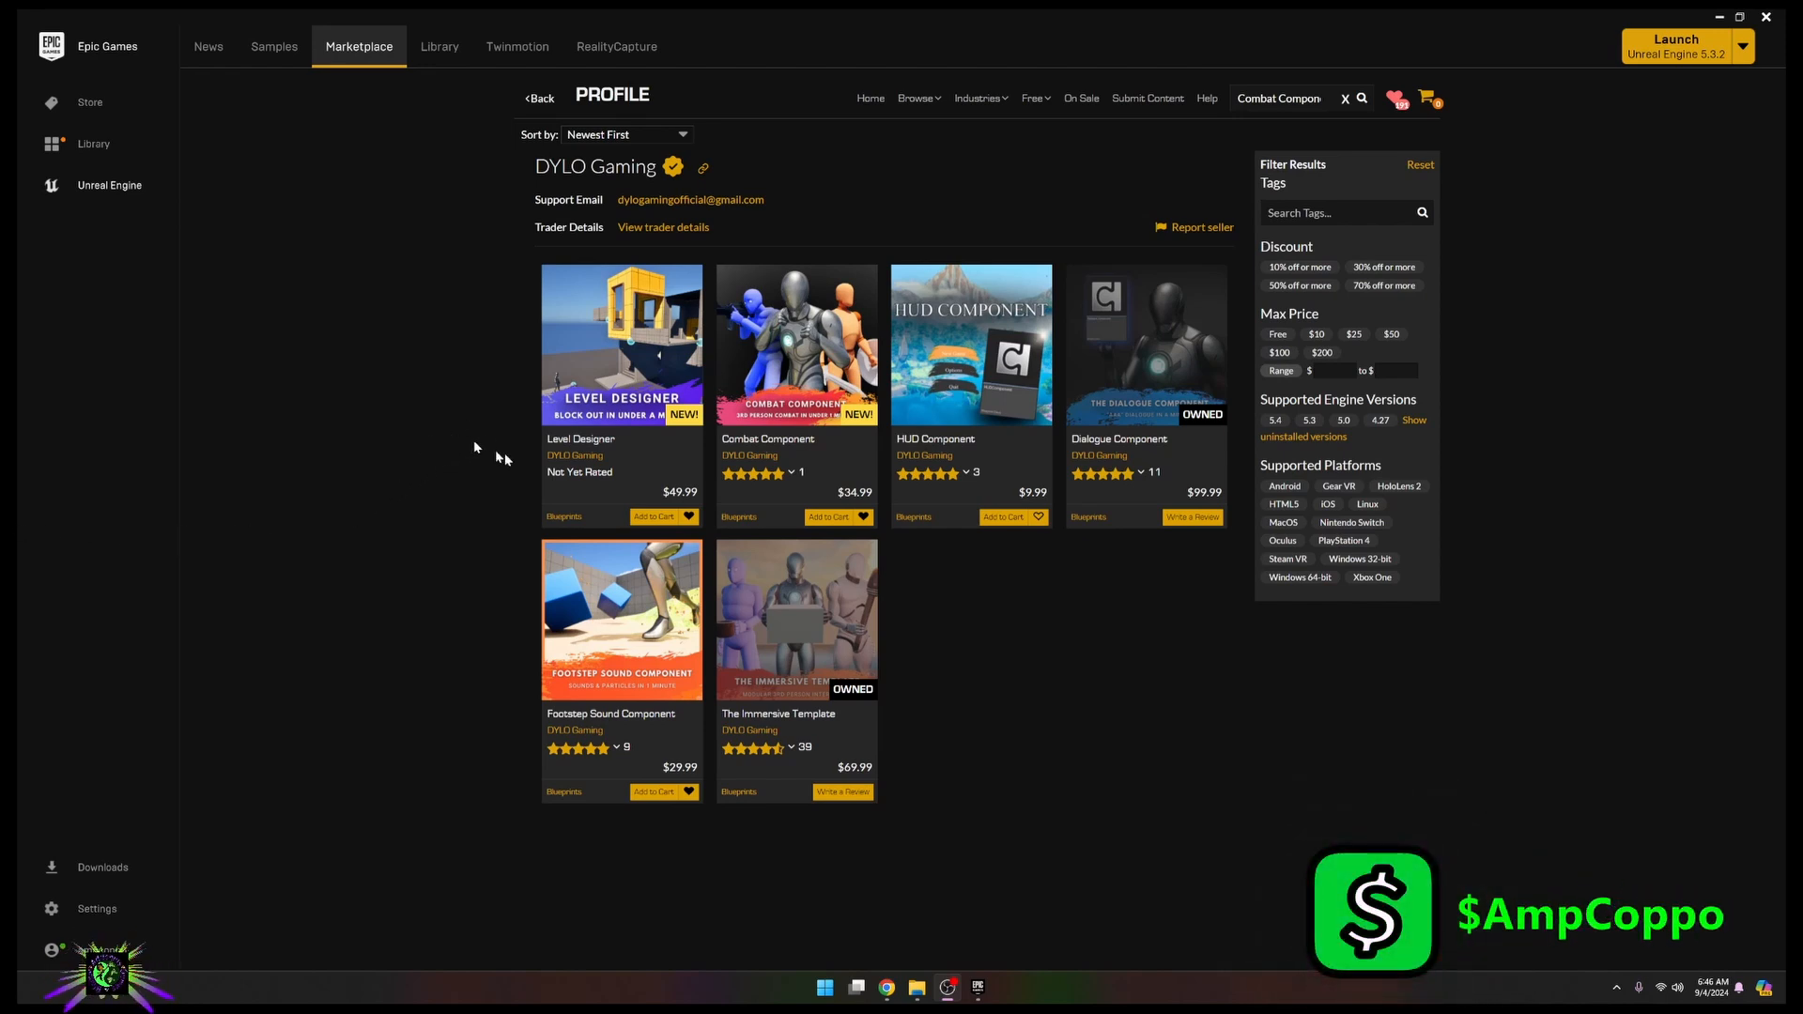
mouse_move(751, 440)
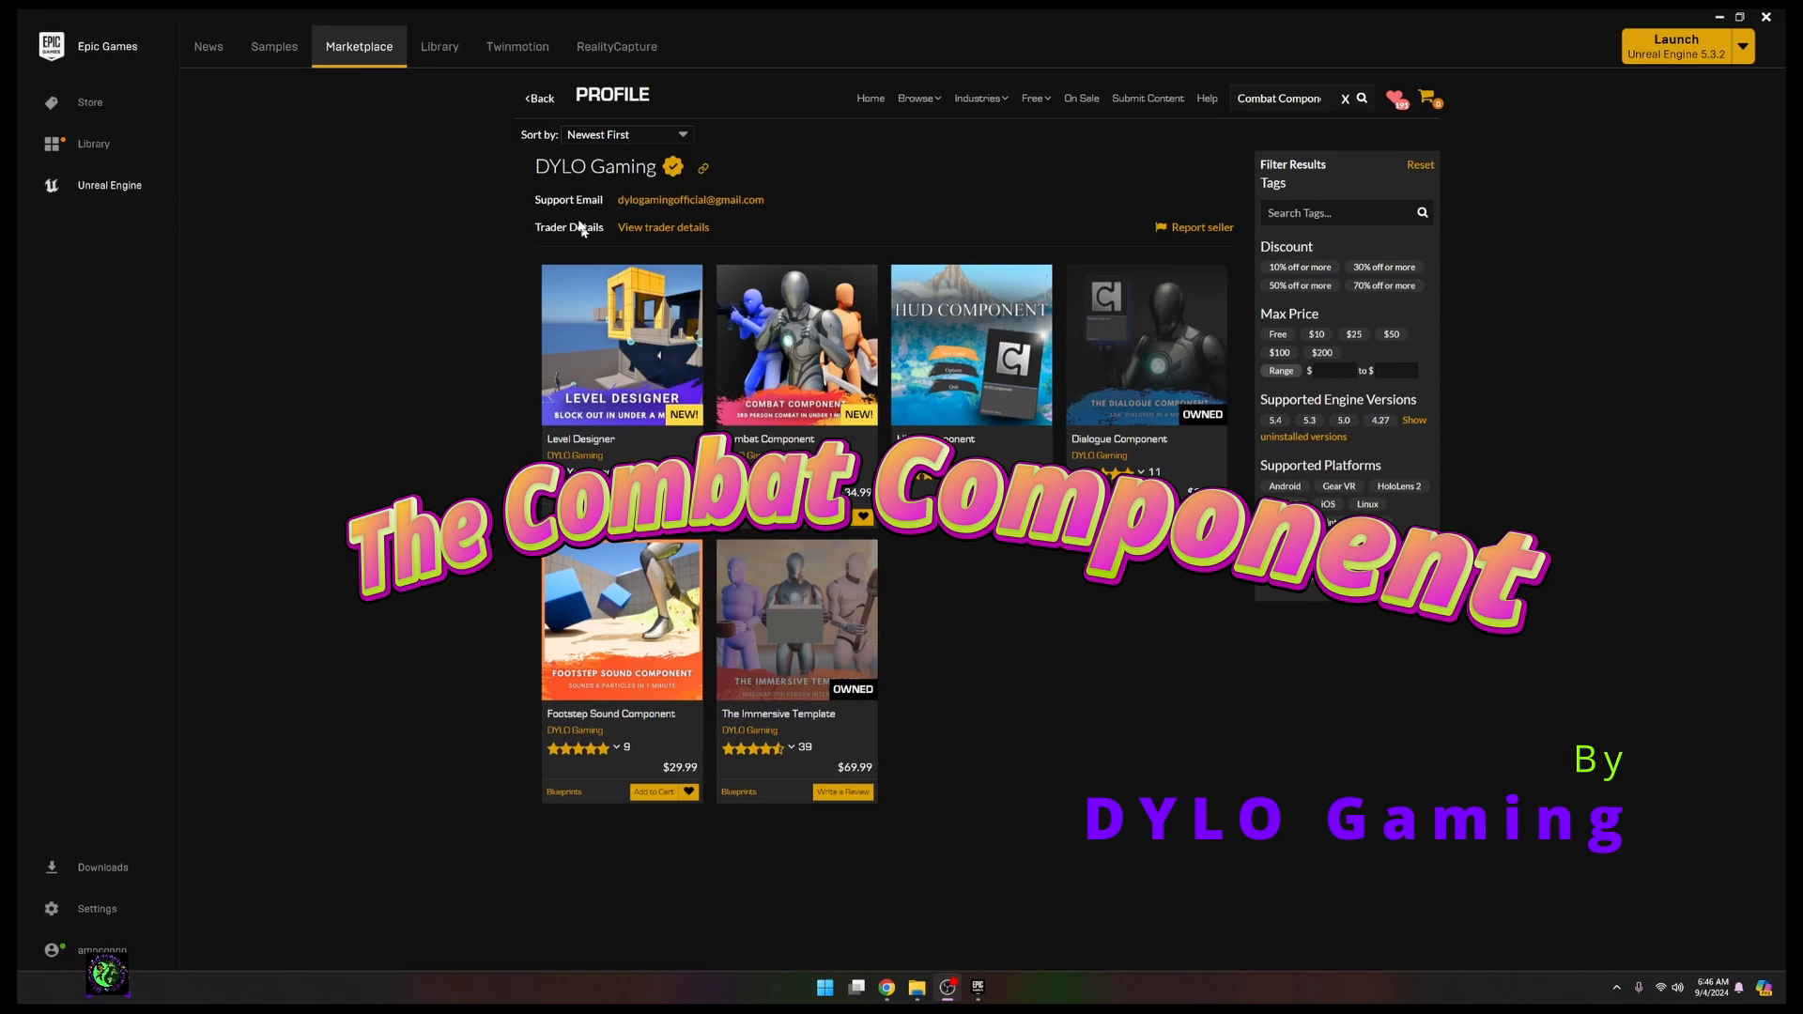
click(796, 345)
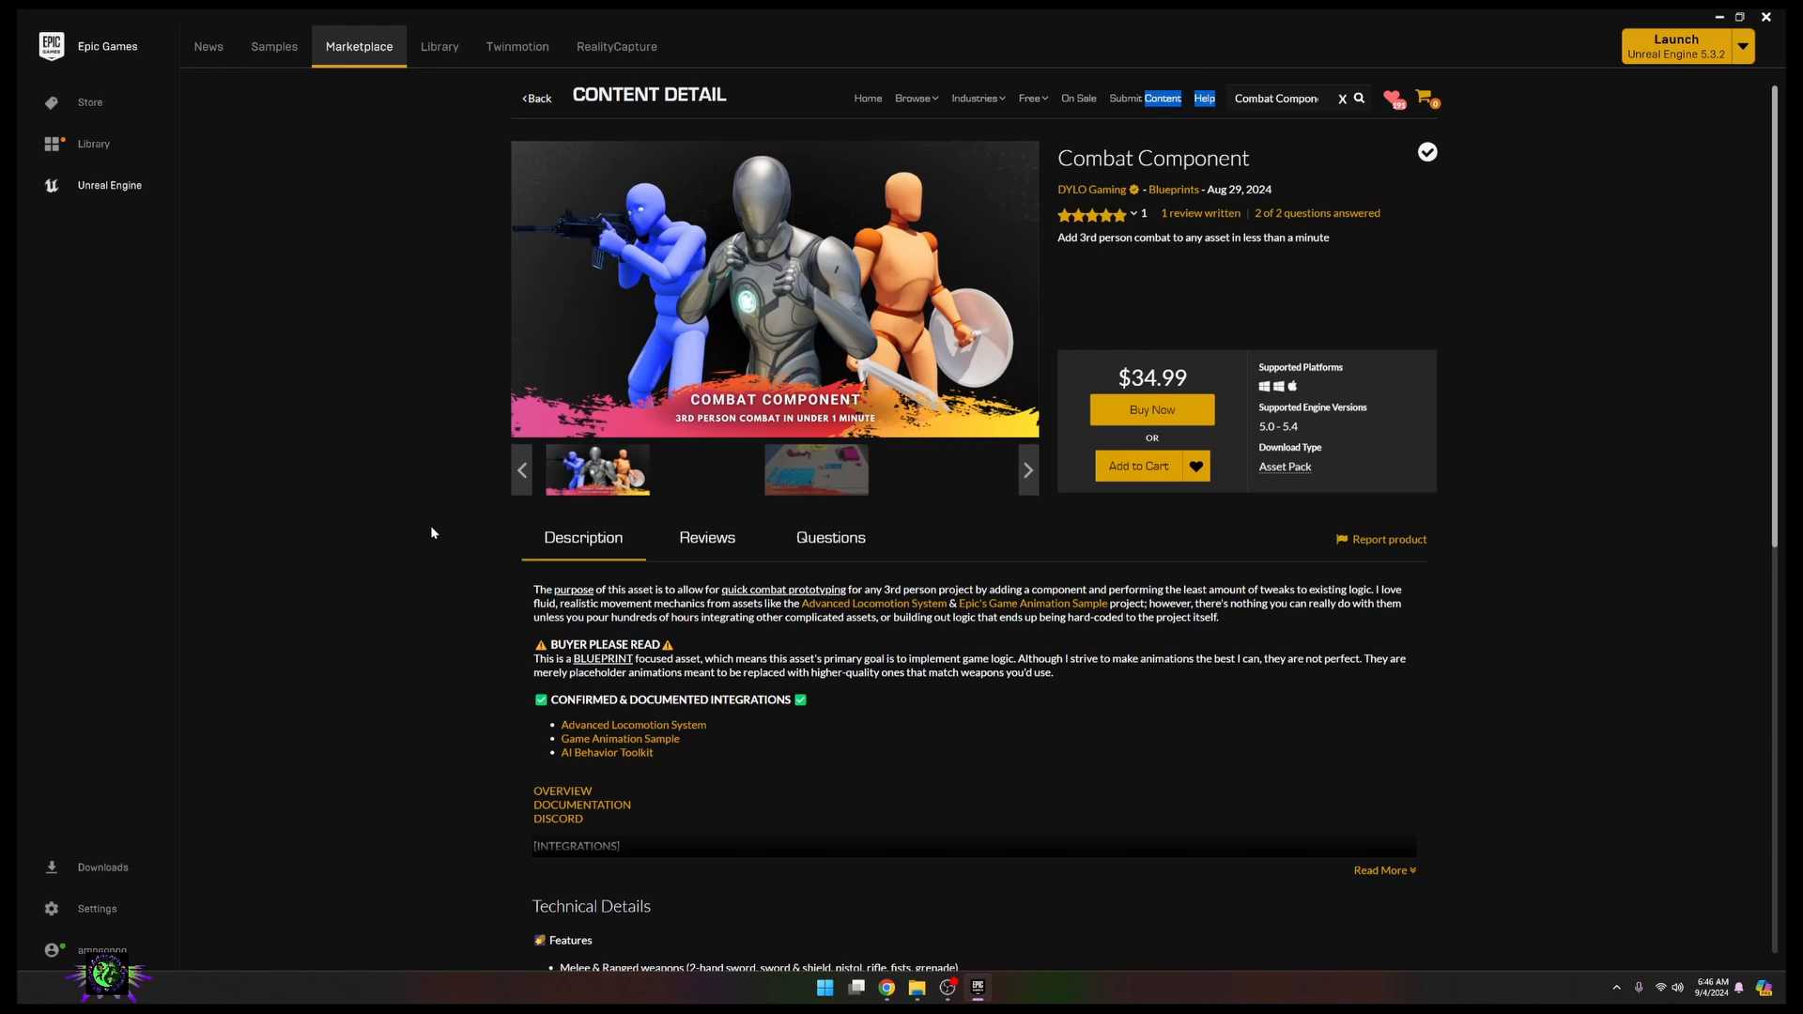
mouse_move(811, 584)
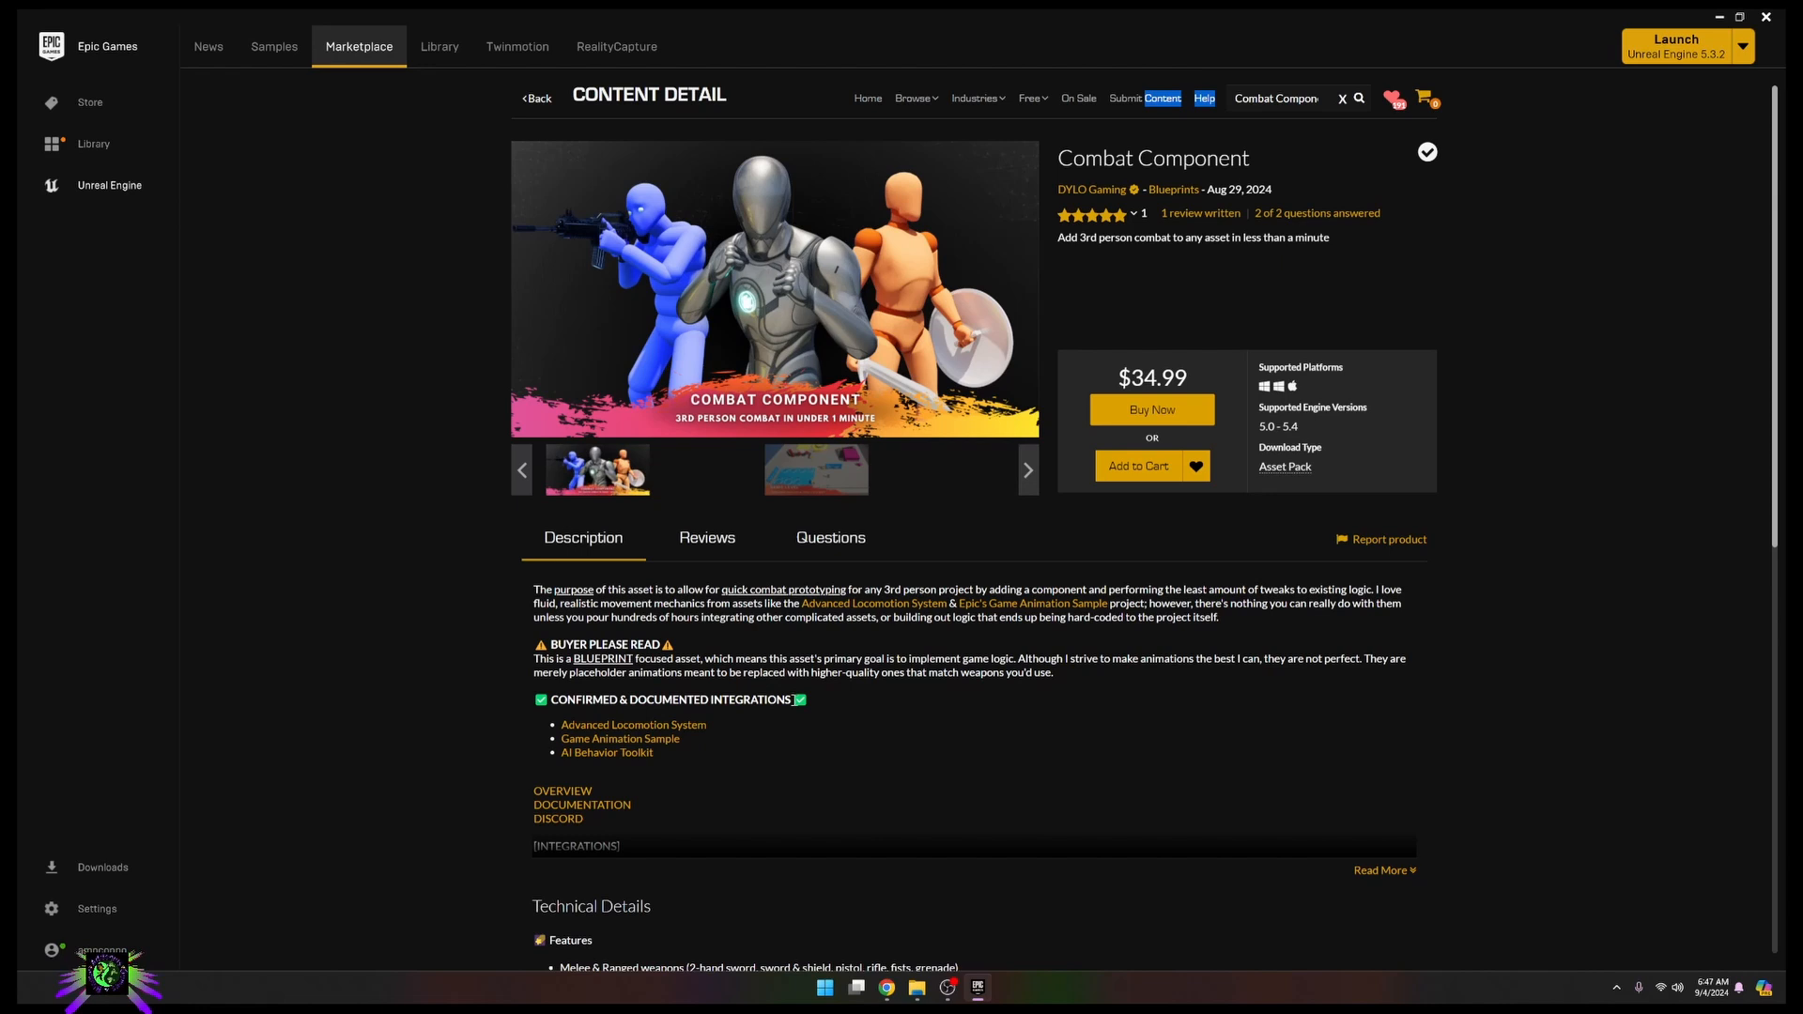
mouse_move(443, 687)
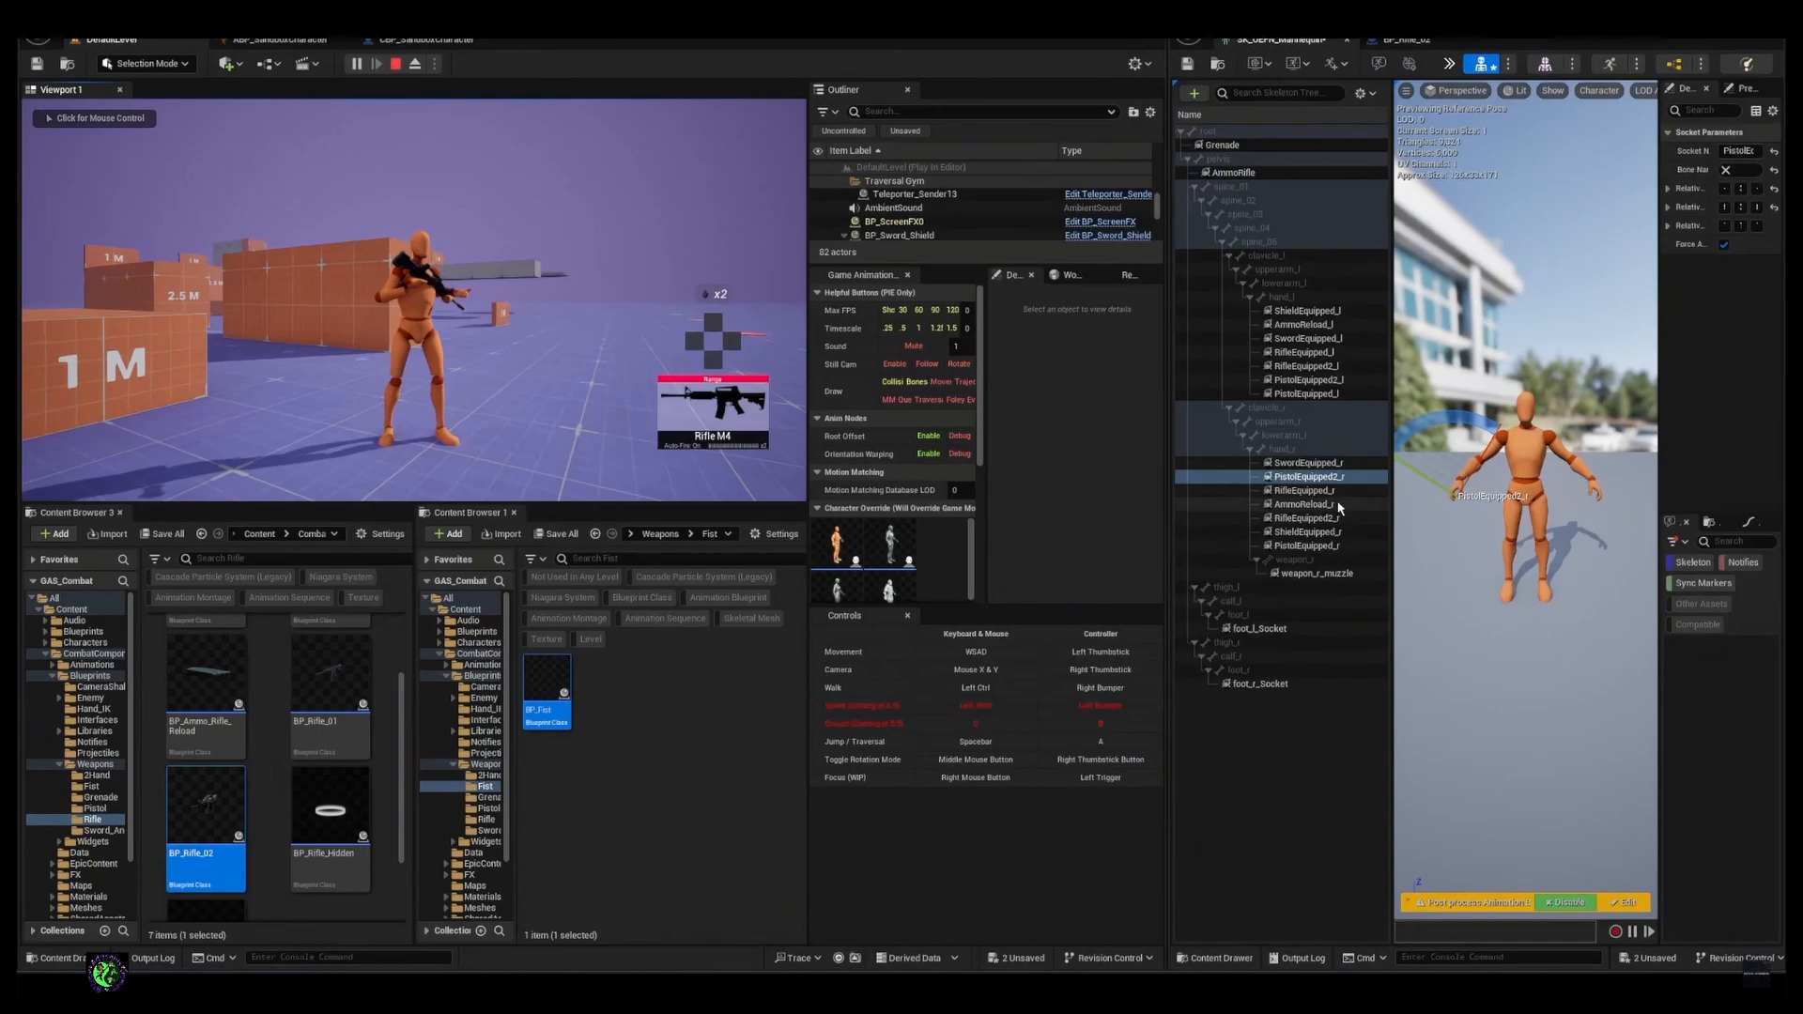
click(1307, 518)
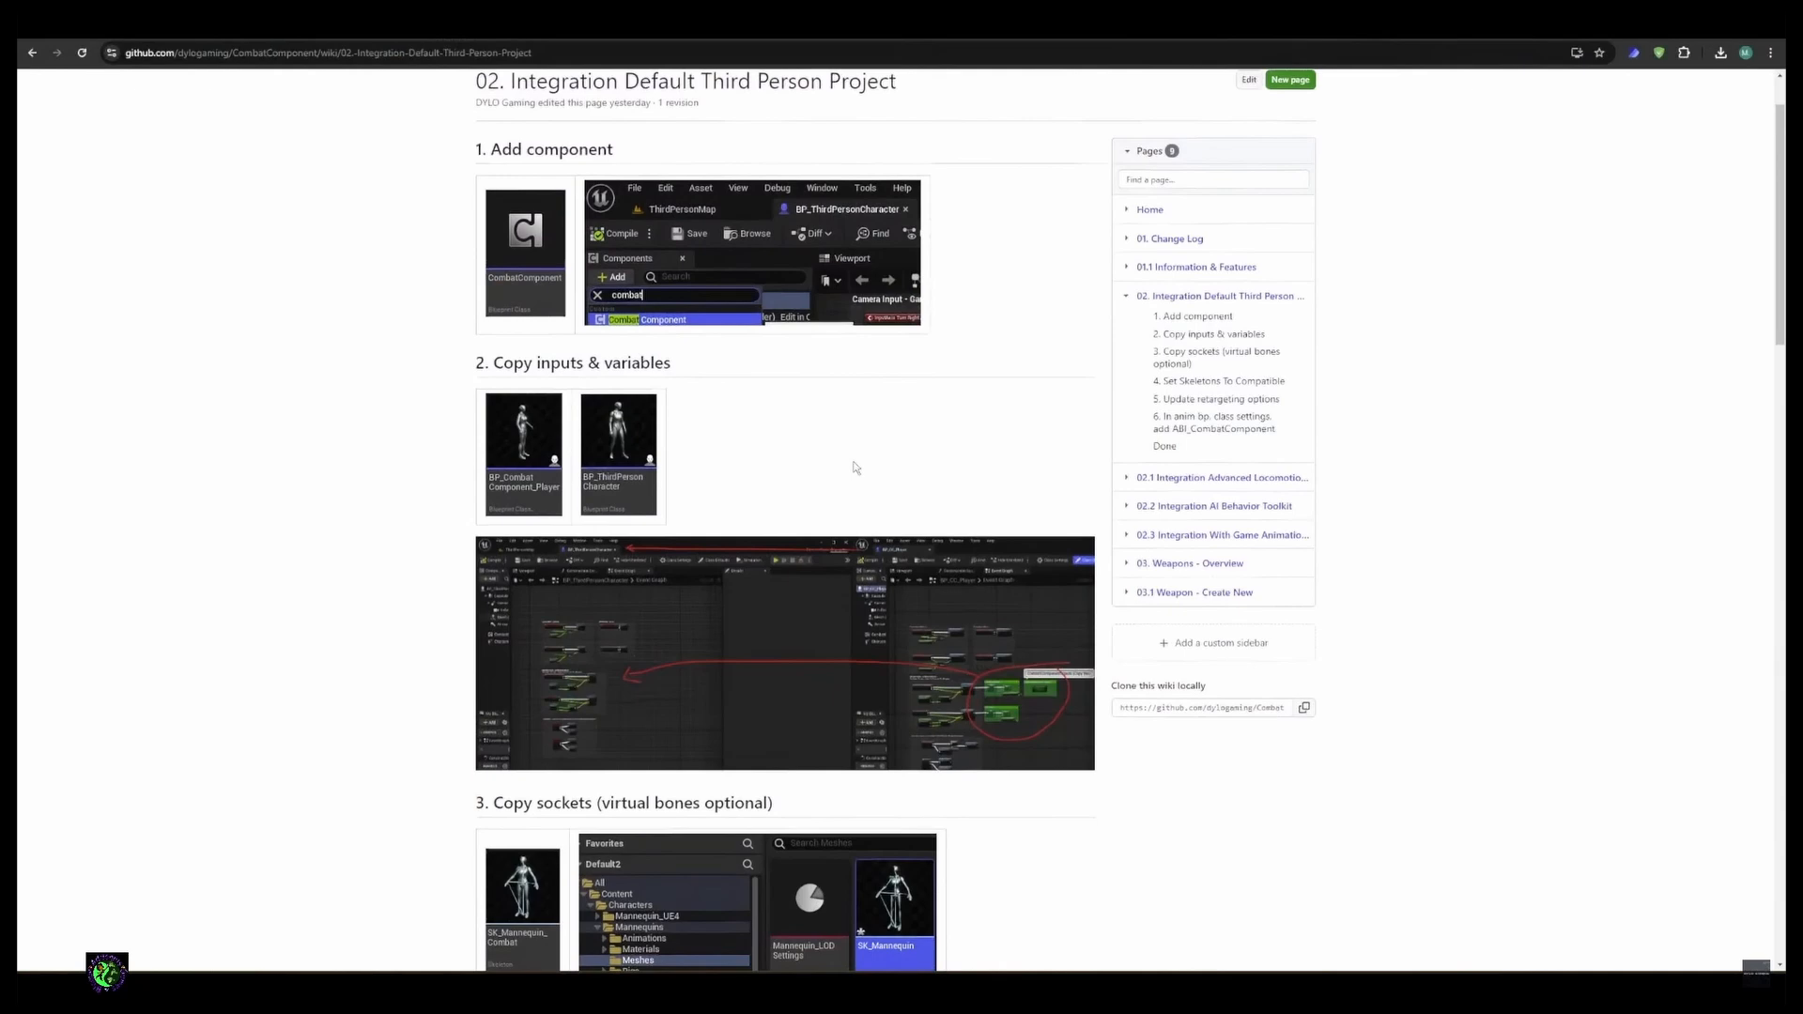
Step: Read through the default integration guide and move to the next integration page in the wiki sidebar
scroll(down, 3)
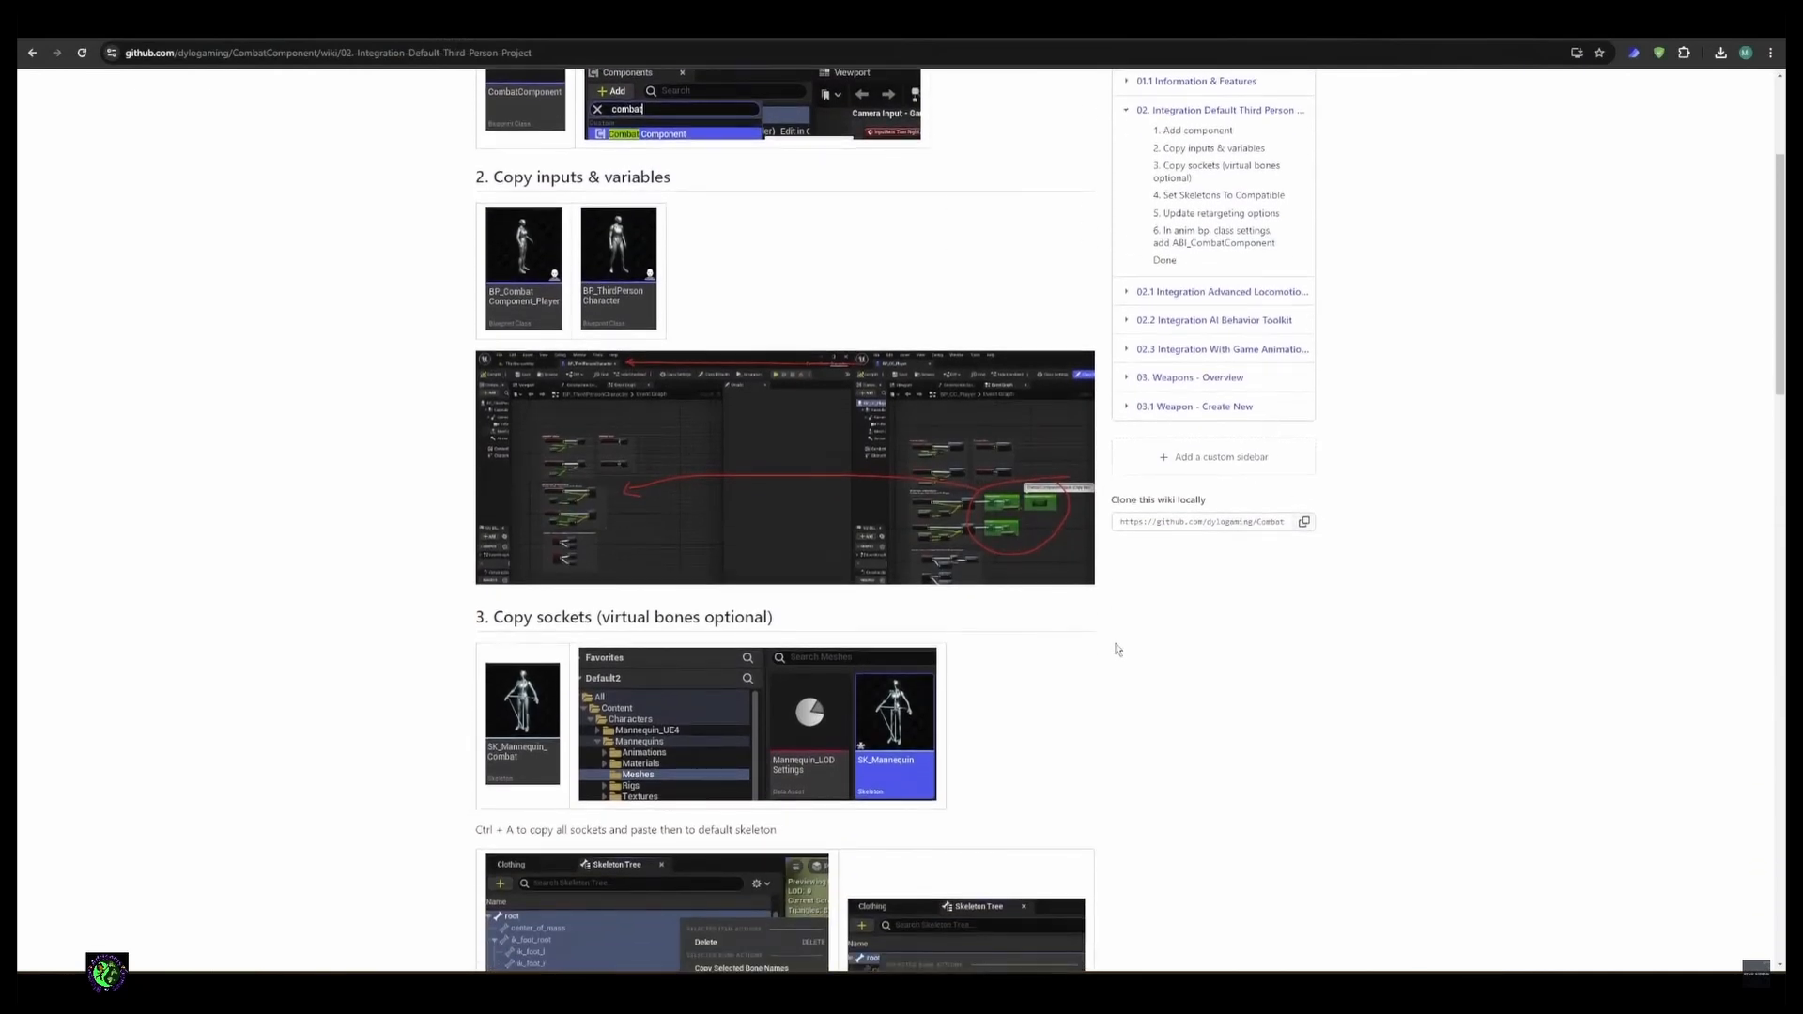
scroll(down, 3)
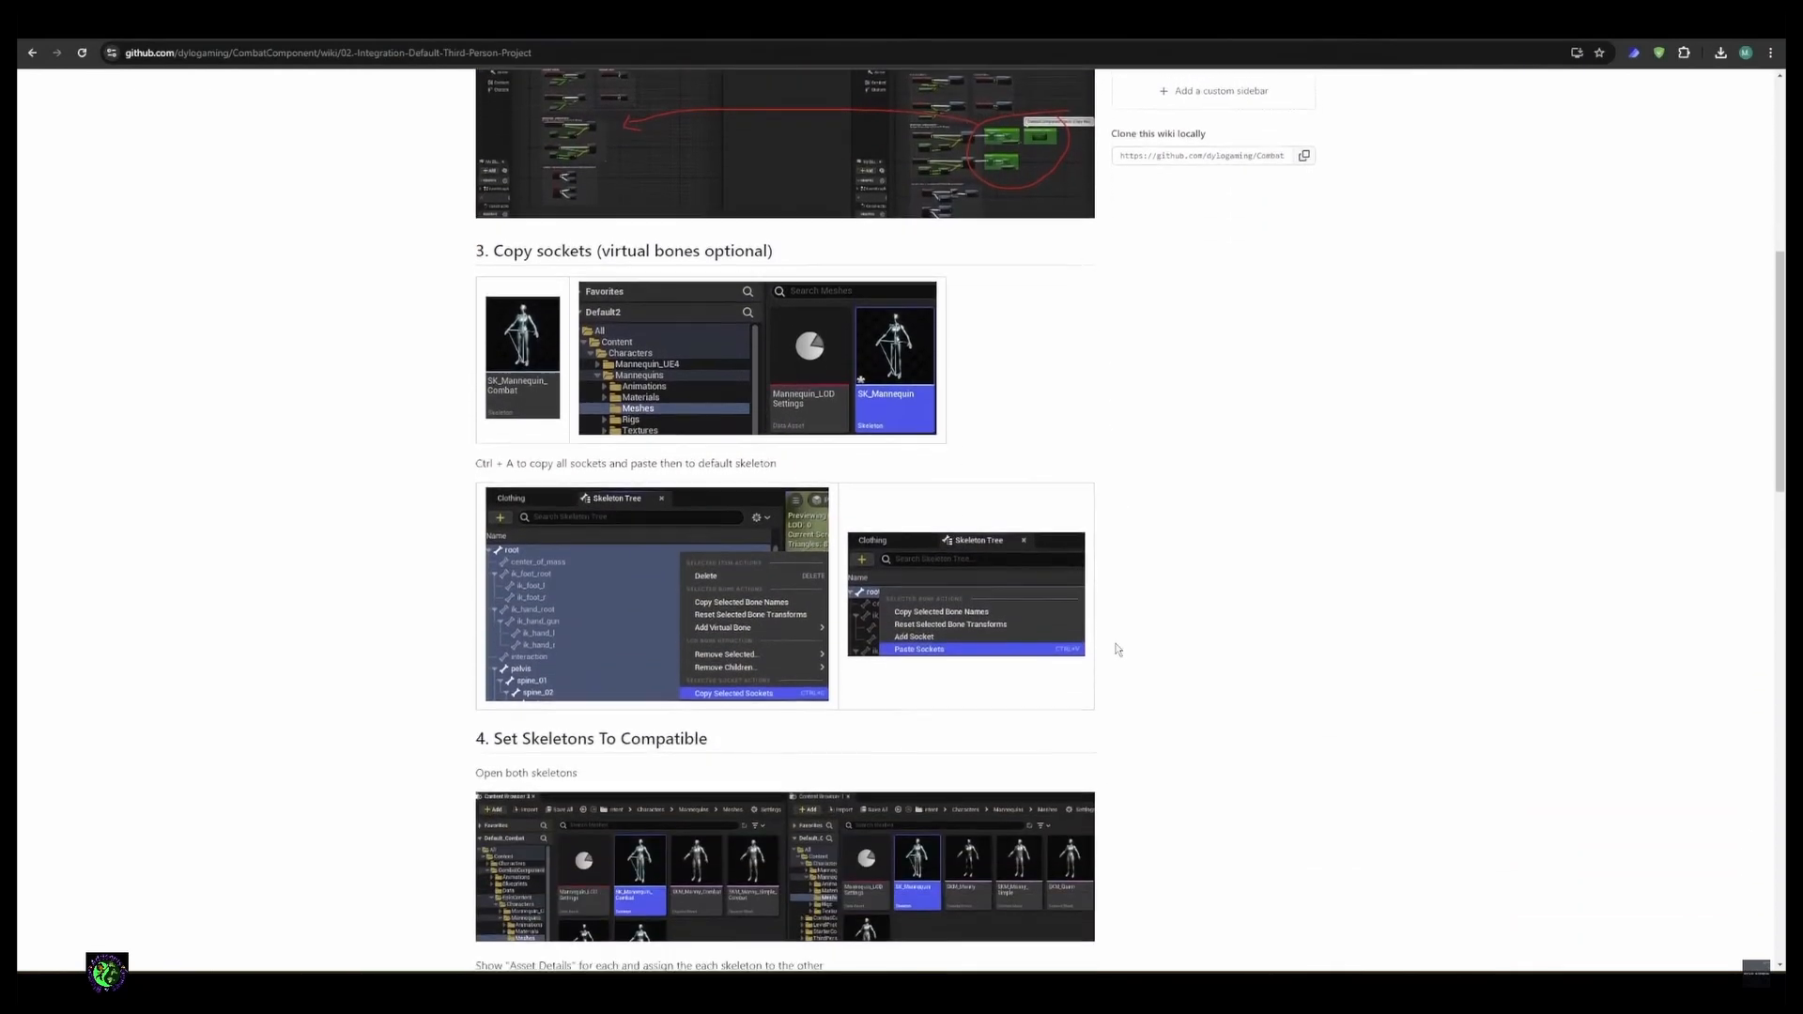
scroll(down, 3)
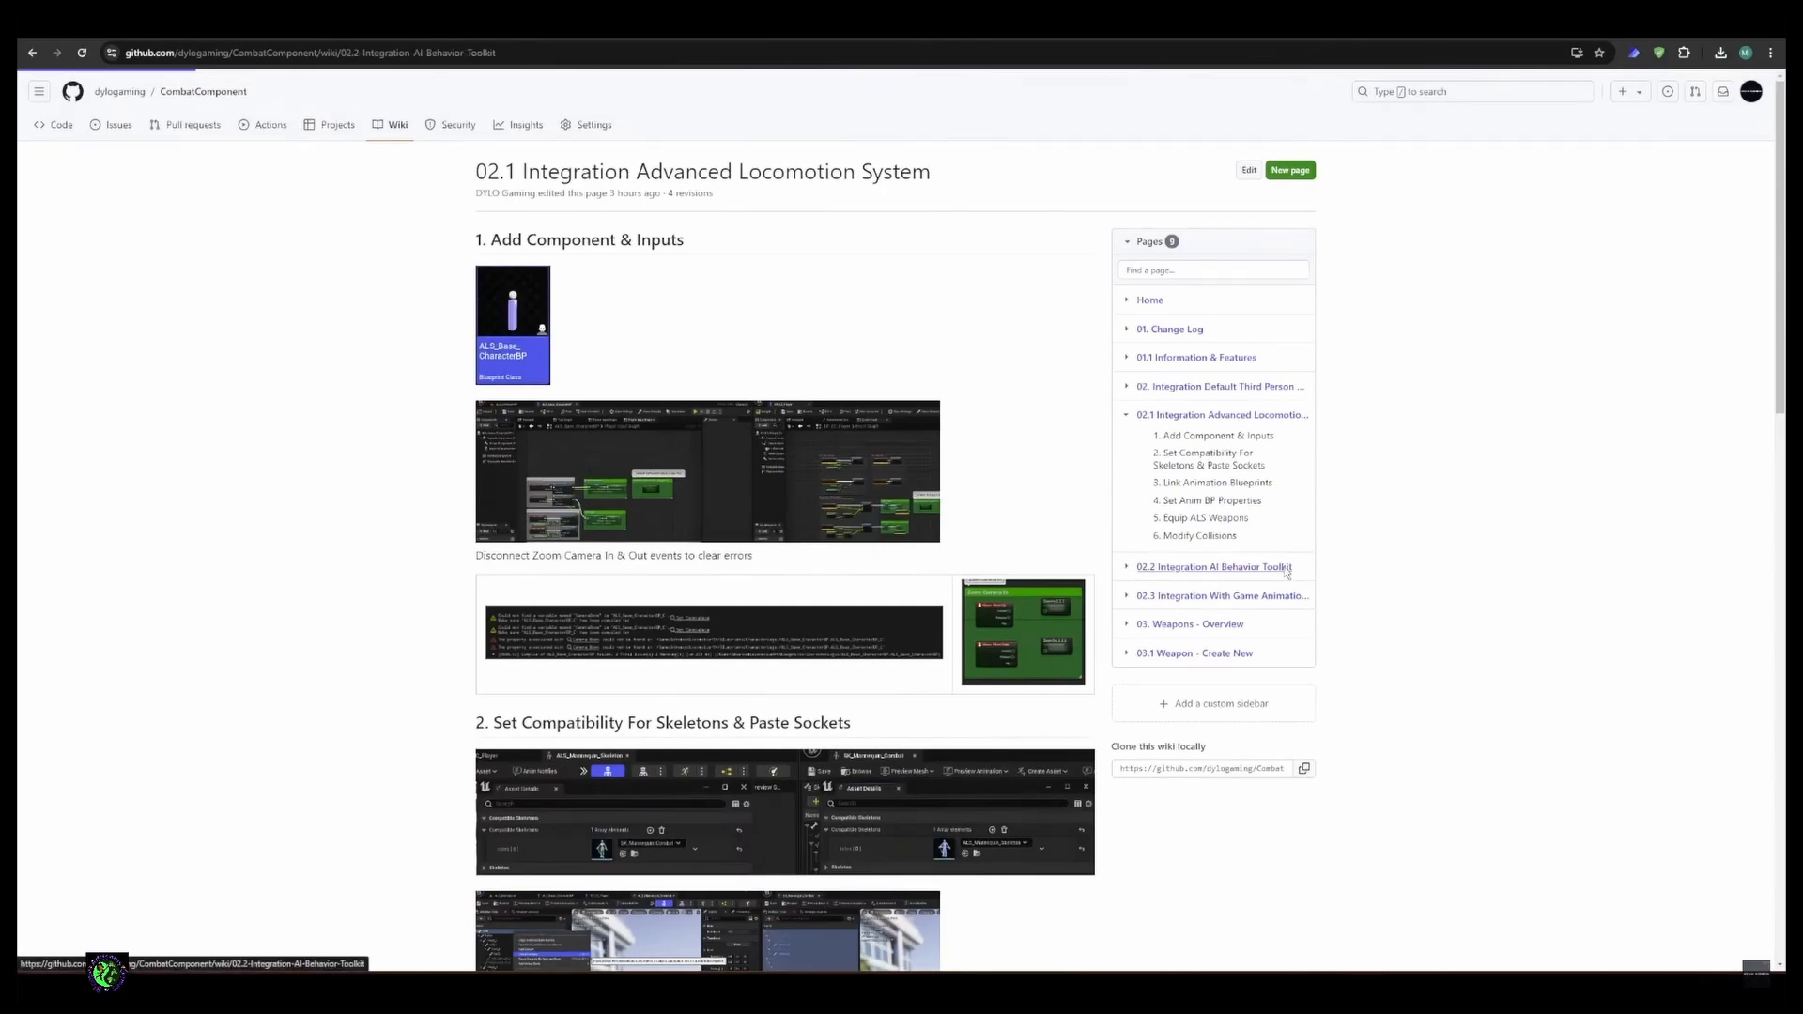
click(1213, 567)
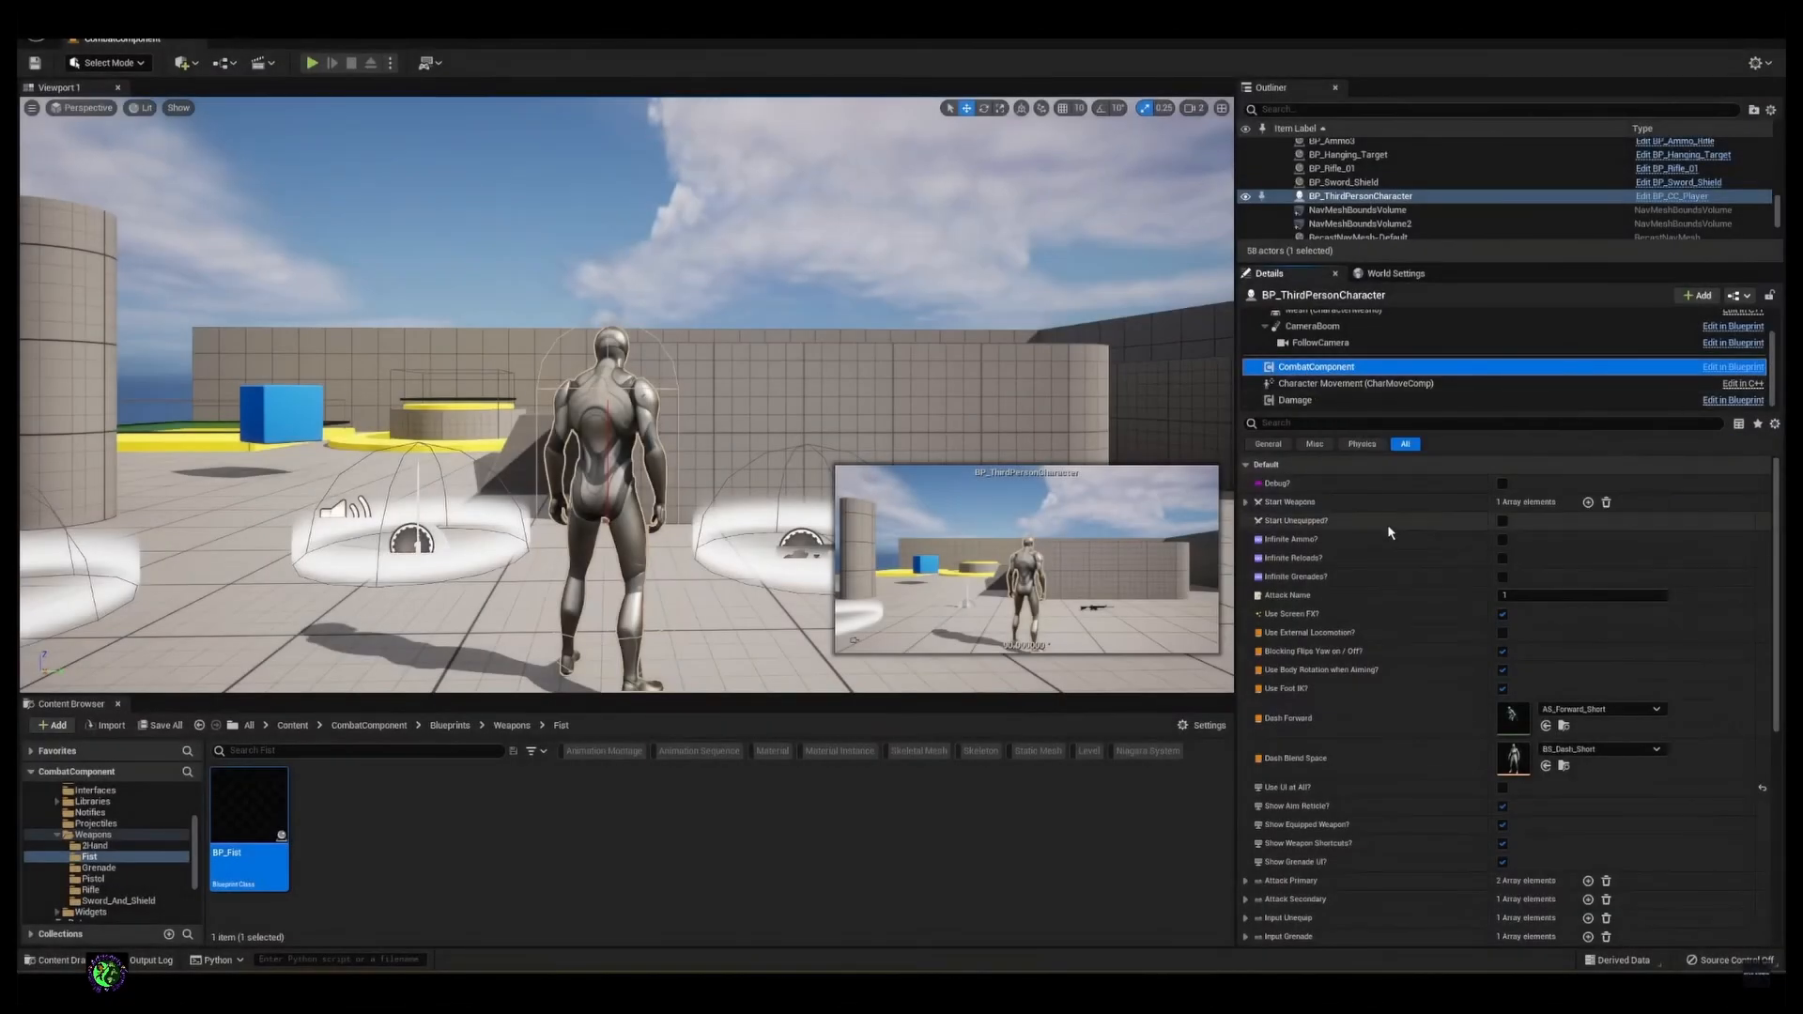
Step: Expand Start Weapons, review the Index [0] class choices, and keep BP_Fist as the start weapon
click(1247, 501)
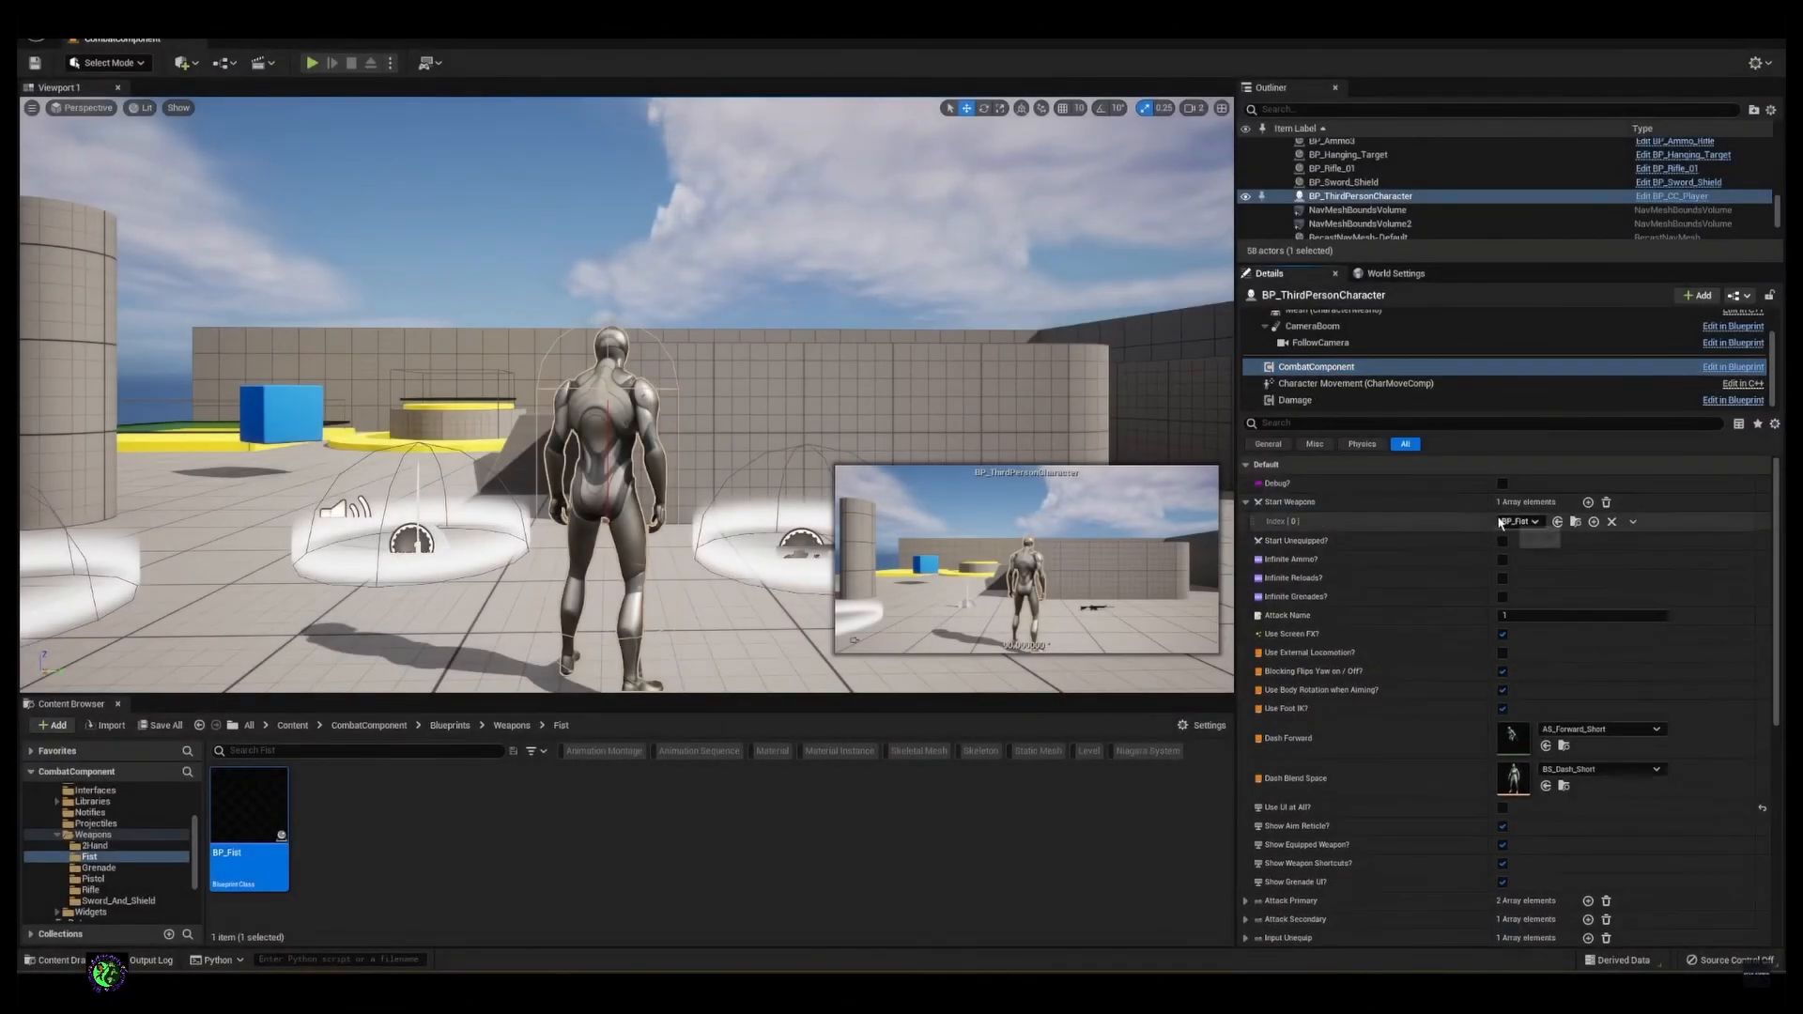
click(1517, 522)
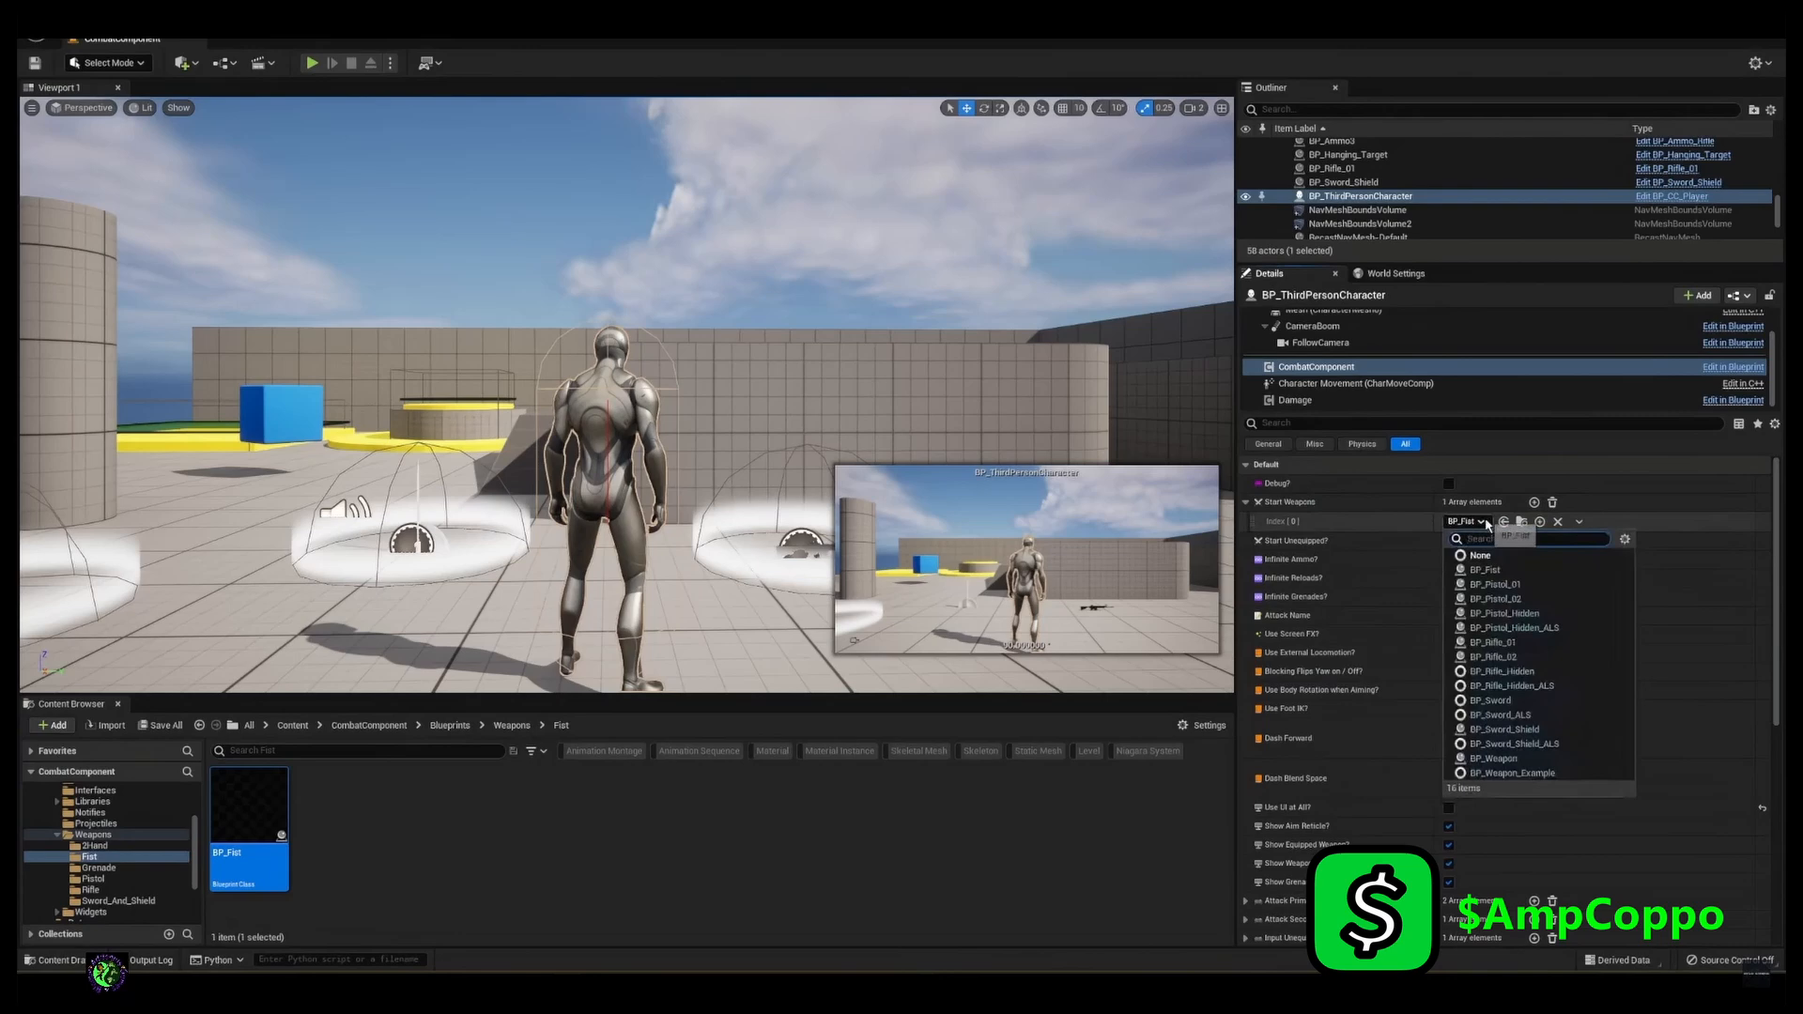
click(1486, 569)
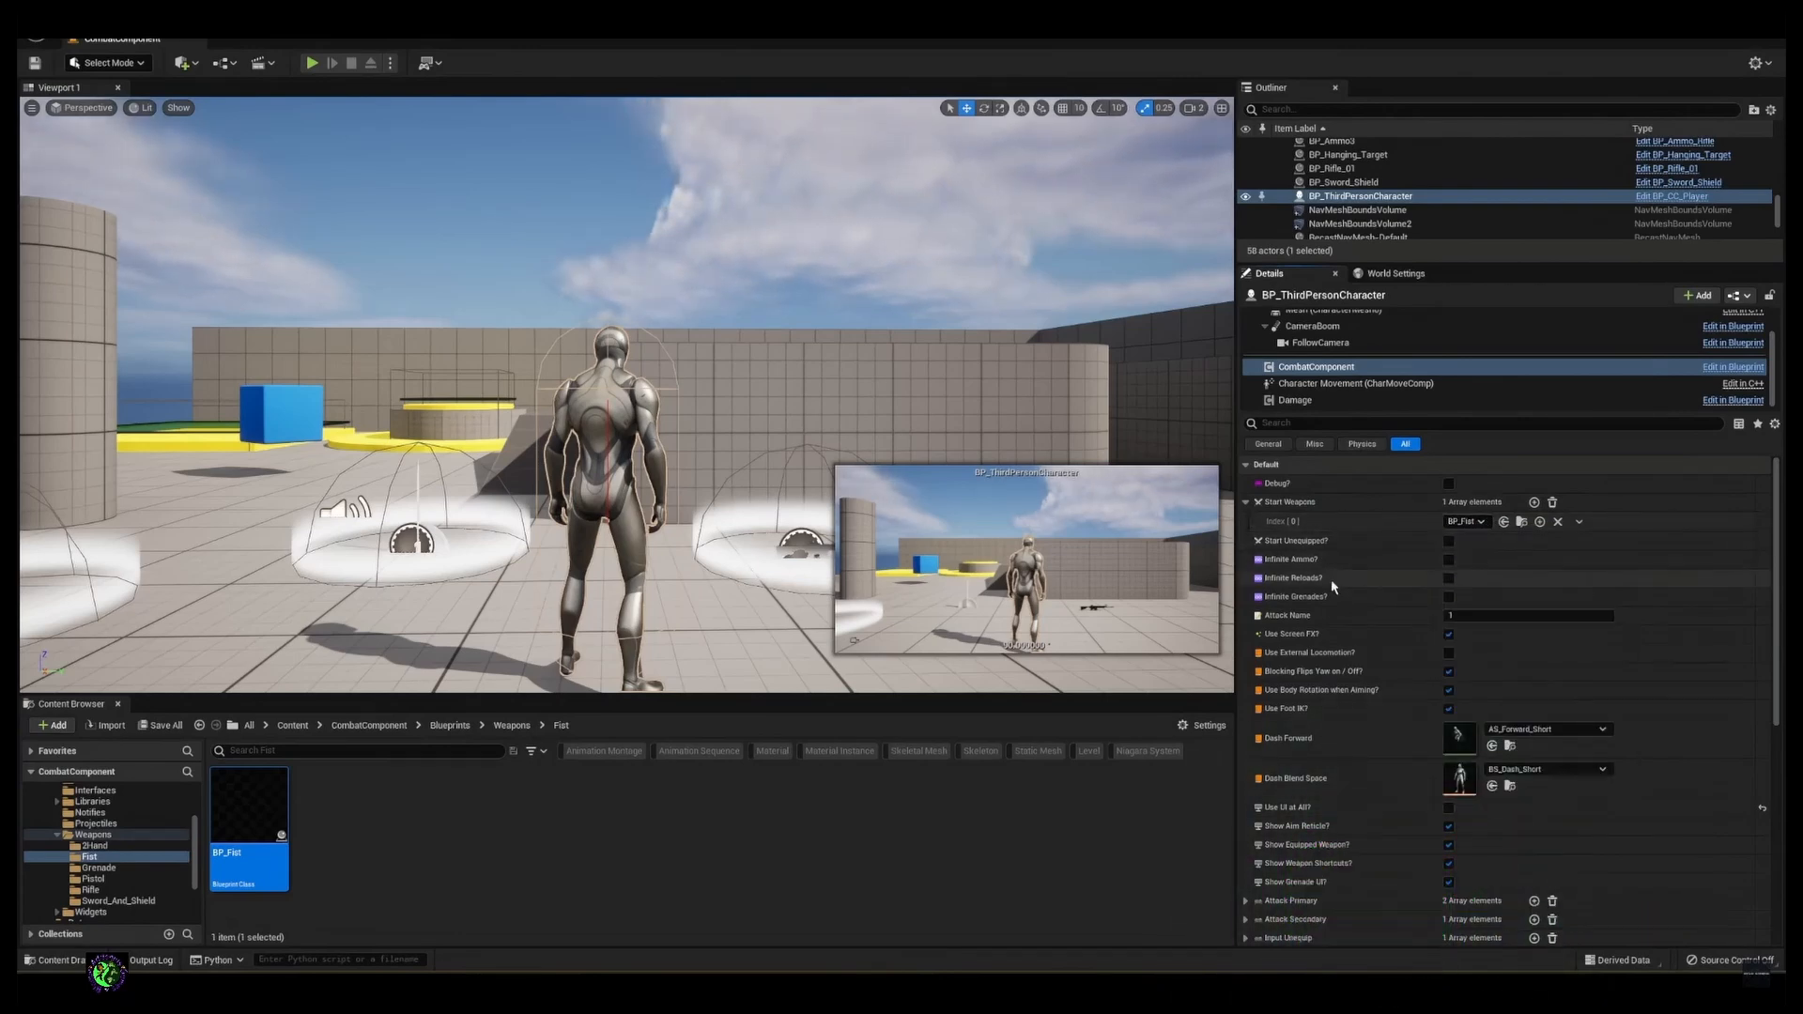
scroll(down, 3)
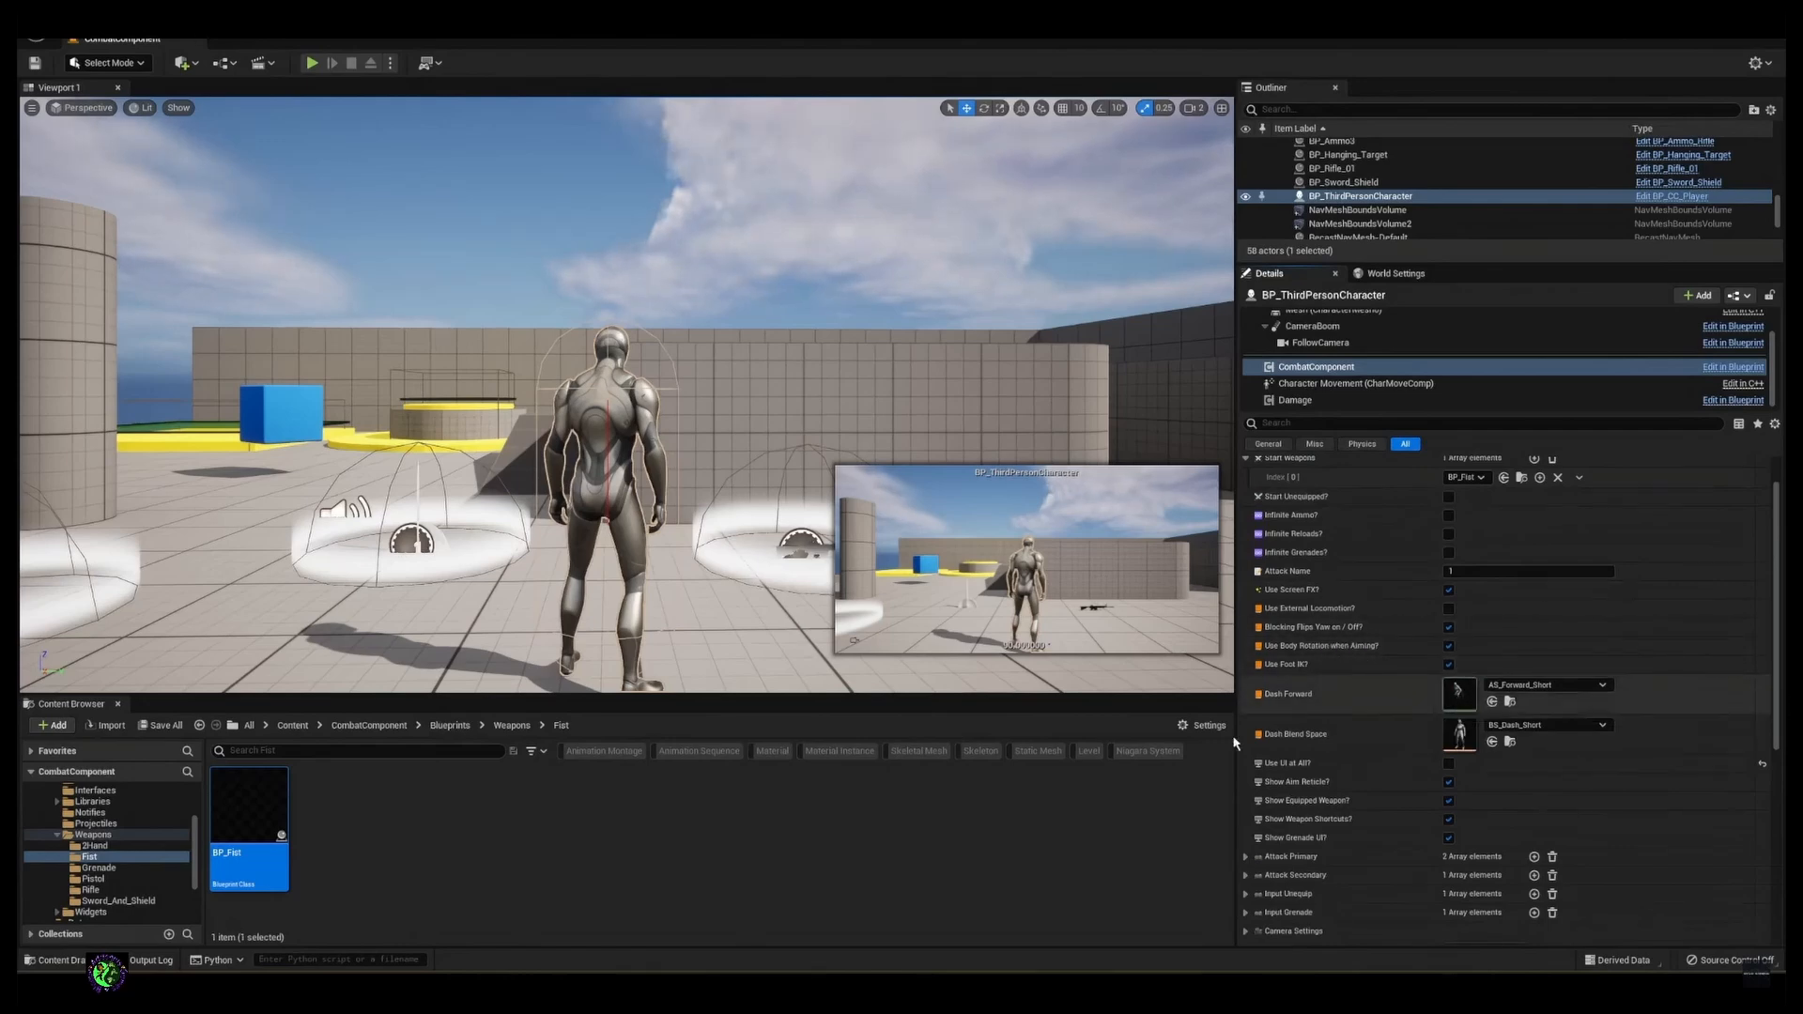
click(312, 63)
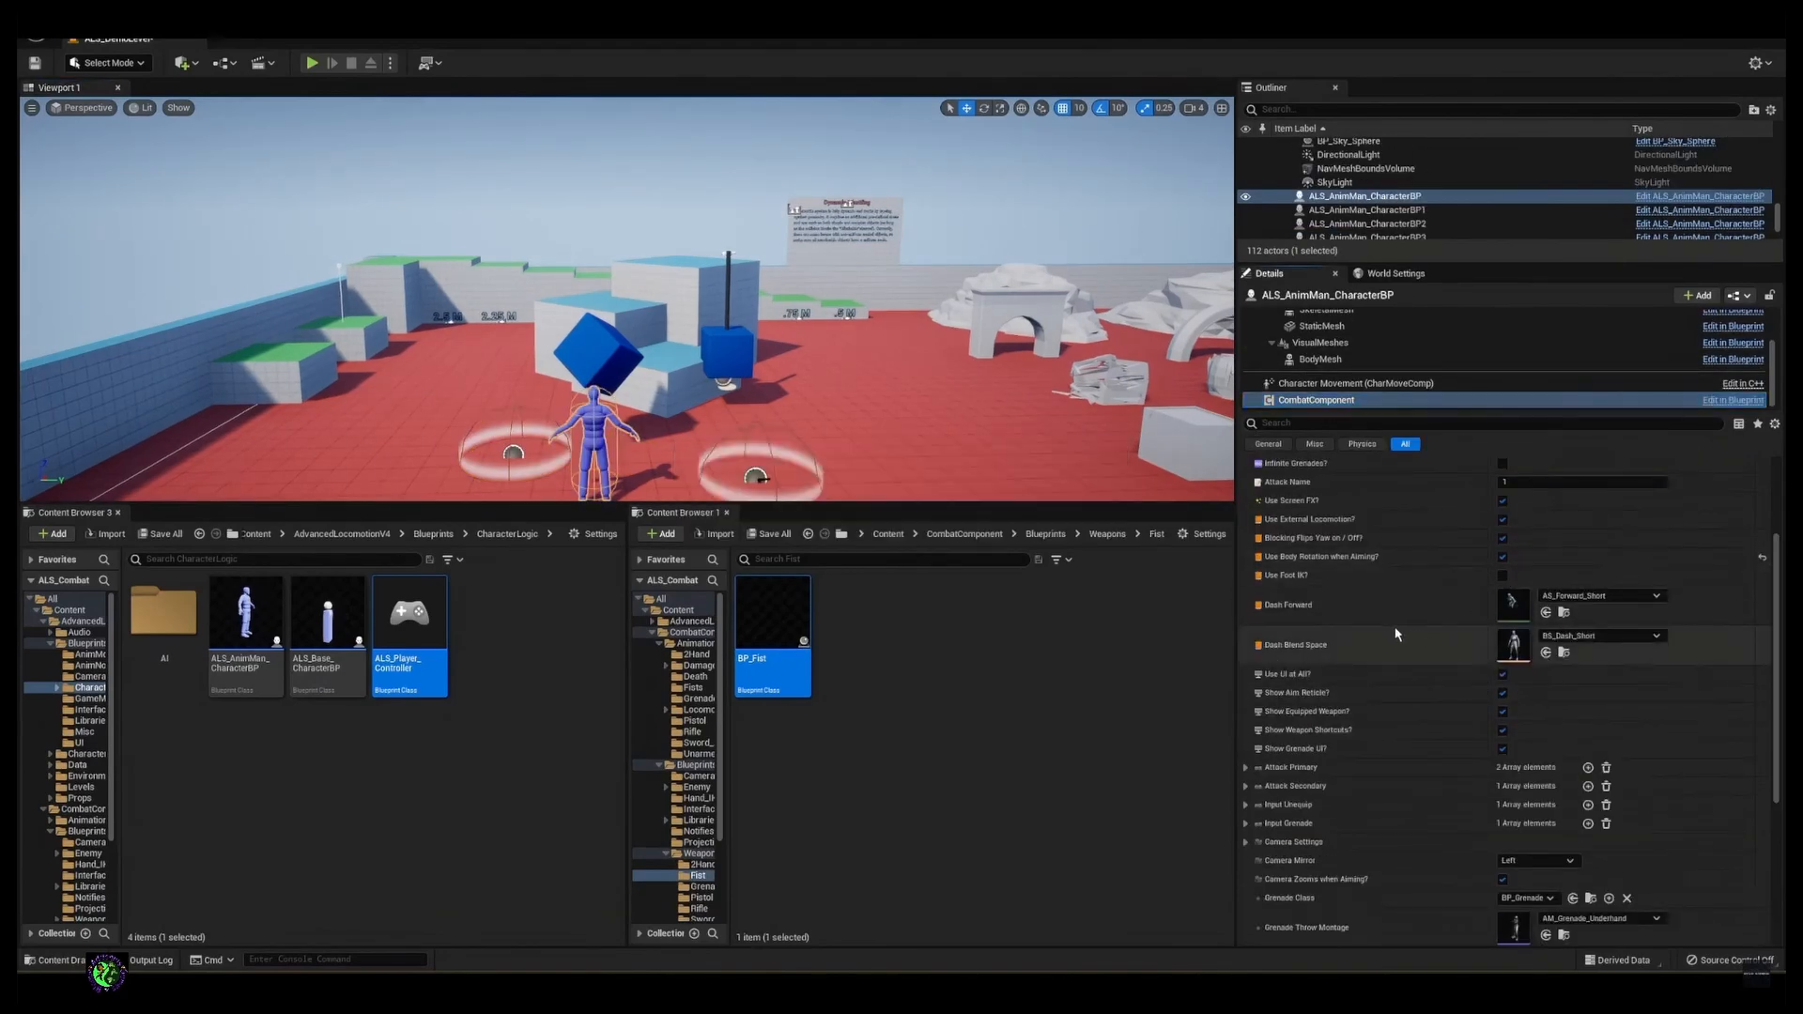
Step: Select ALS_AnimMan_CharacterBP in the ALS level and show its CombatComponent details
click(313, 64)
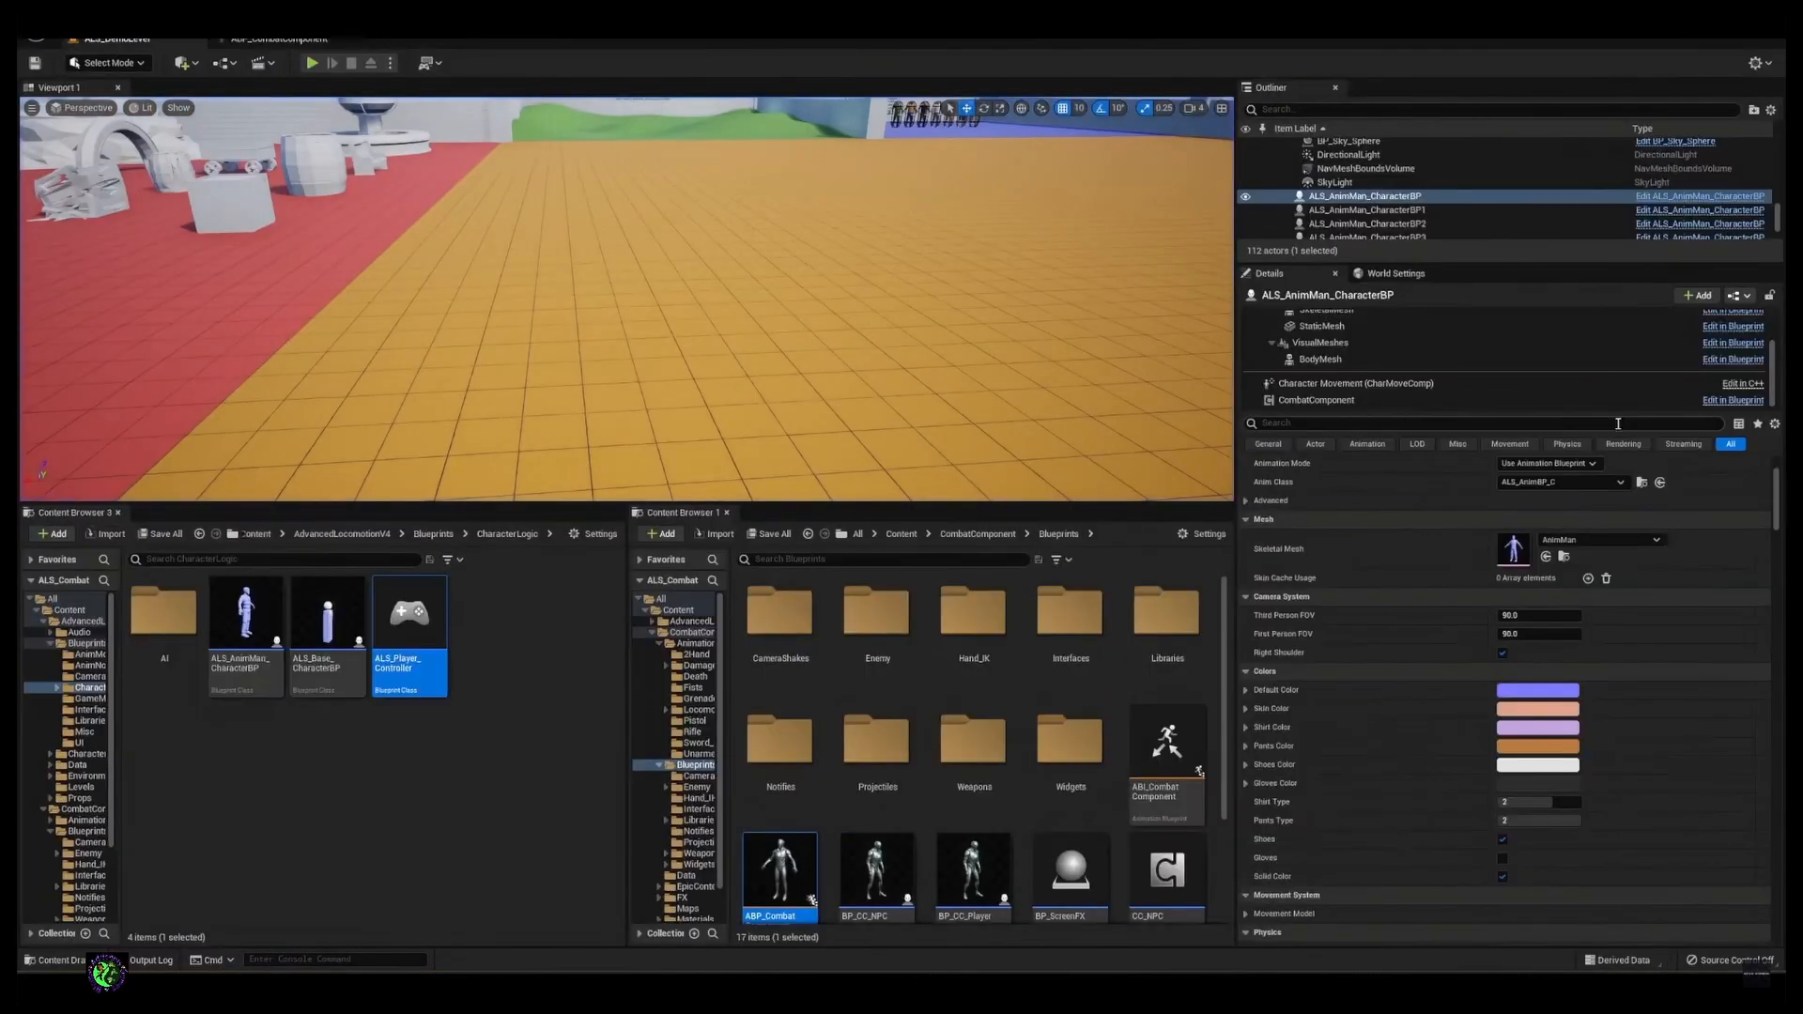
click(1314, 400)
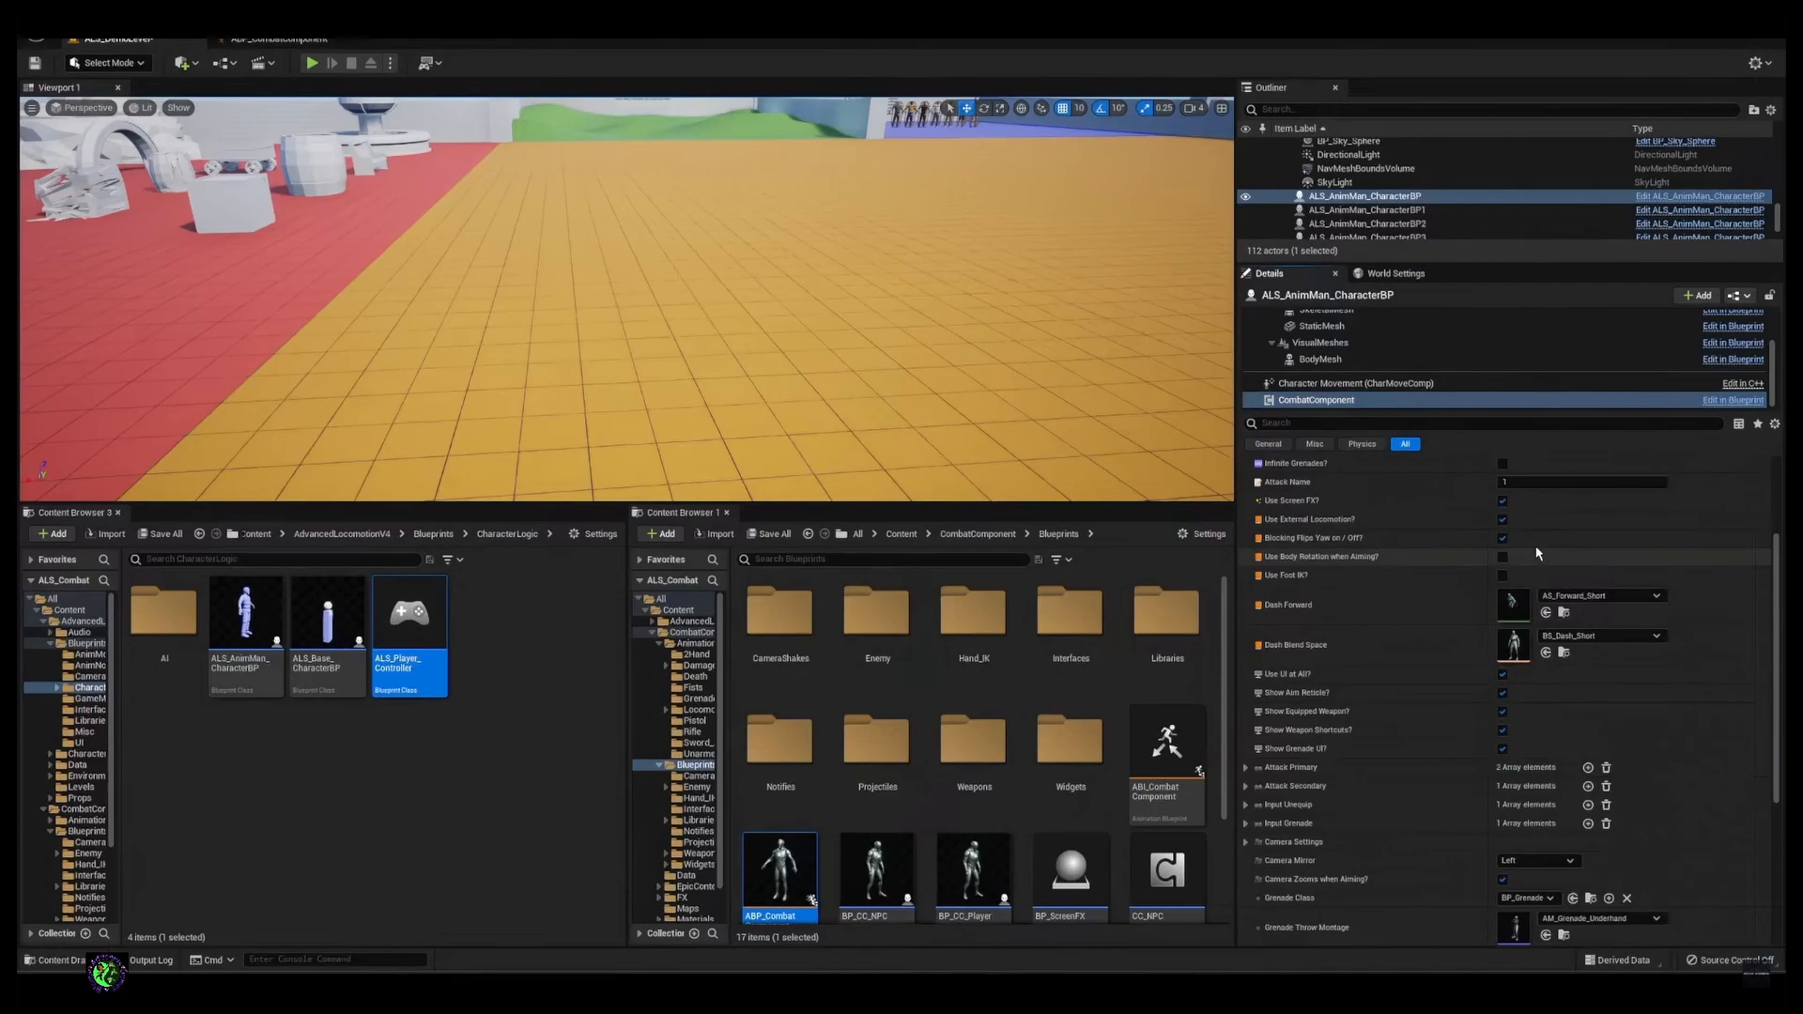
click(311, 64)
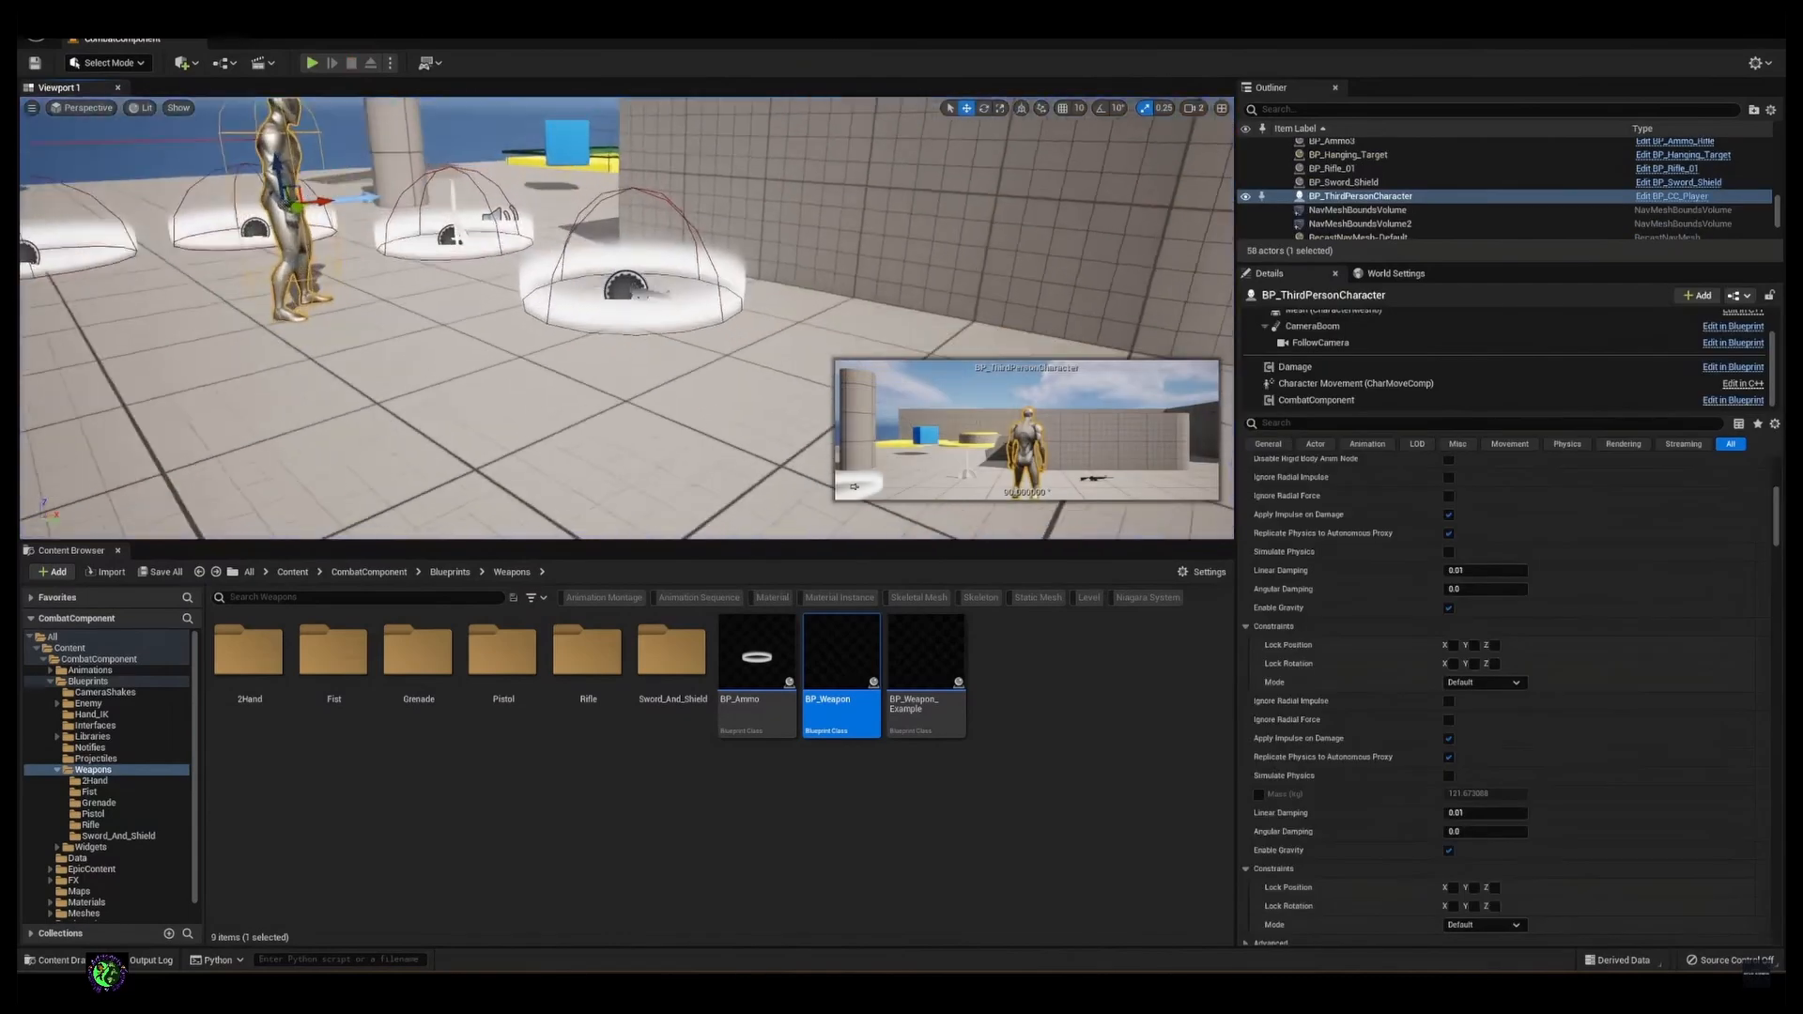
Step: Select BP_Sword_Shield and expand its first Attack Pattern entry's next-animation settings, then move on to the rifle pickup
click(1343, 182)
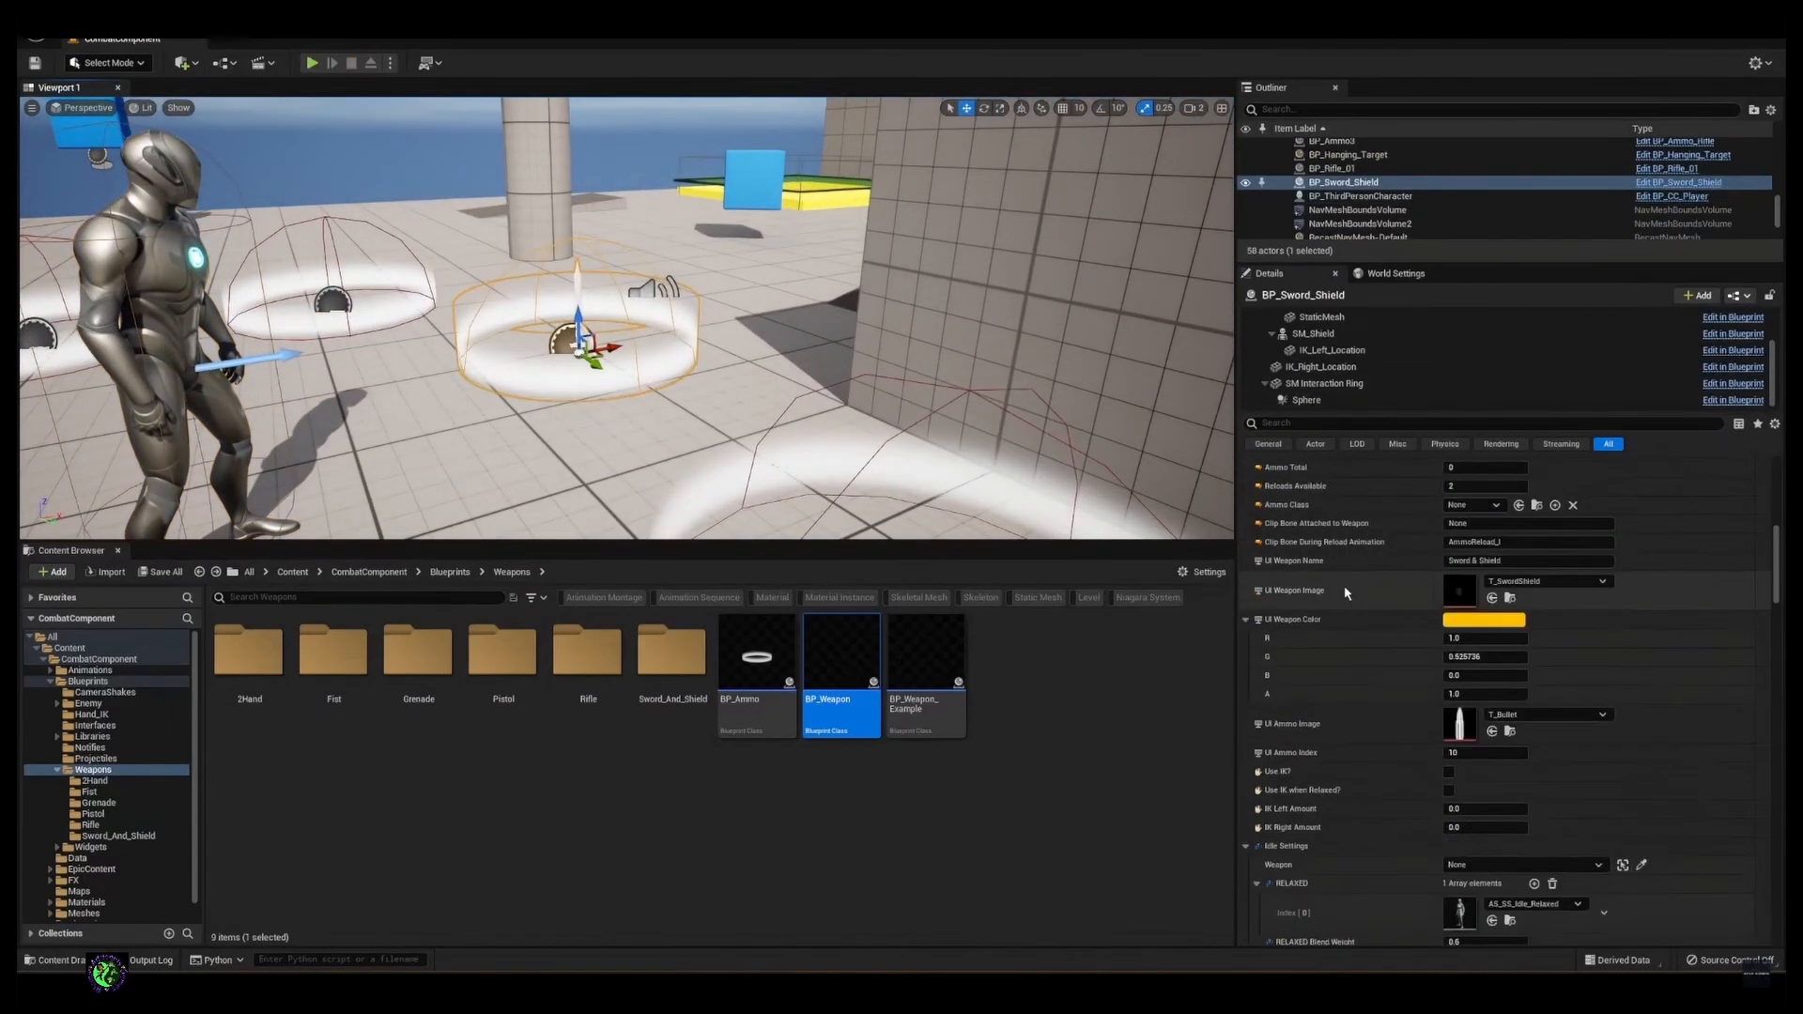
scroll(down, 3)
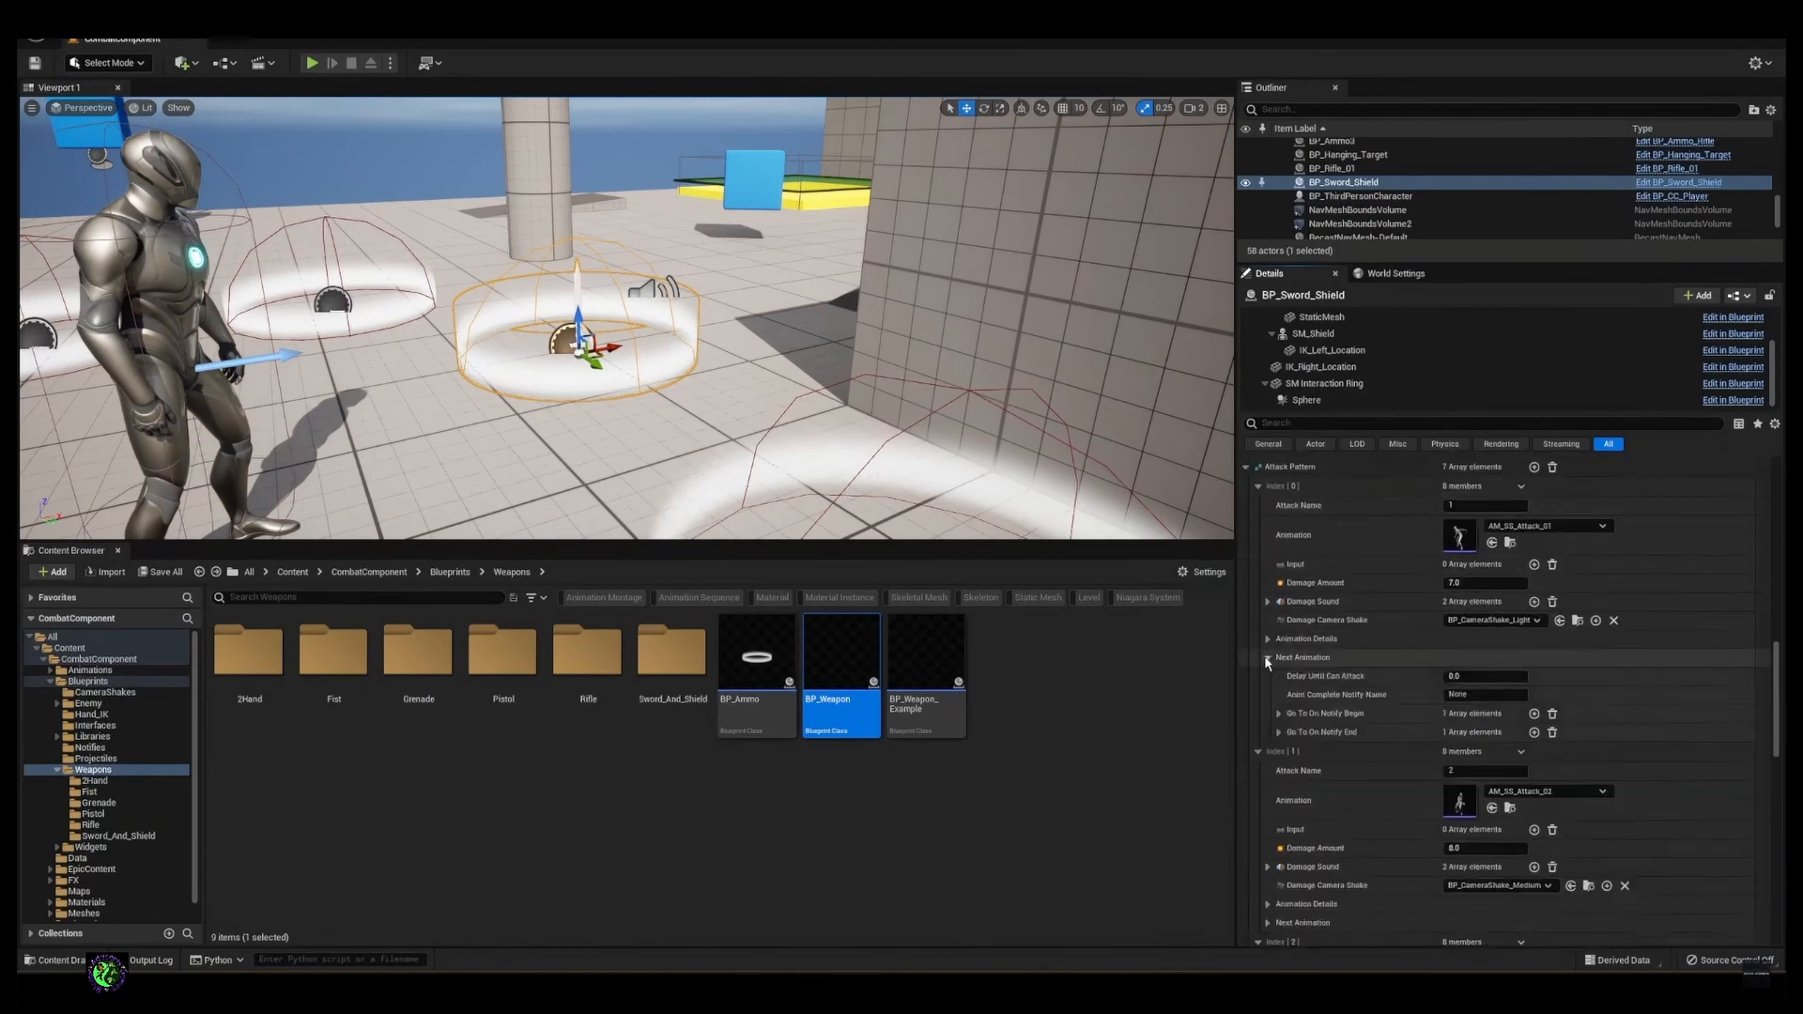
click(1268, 713)
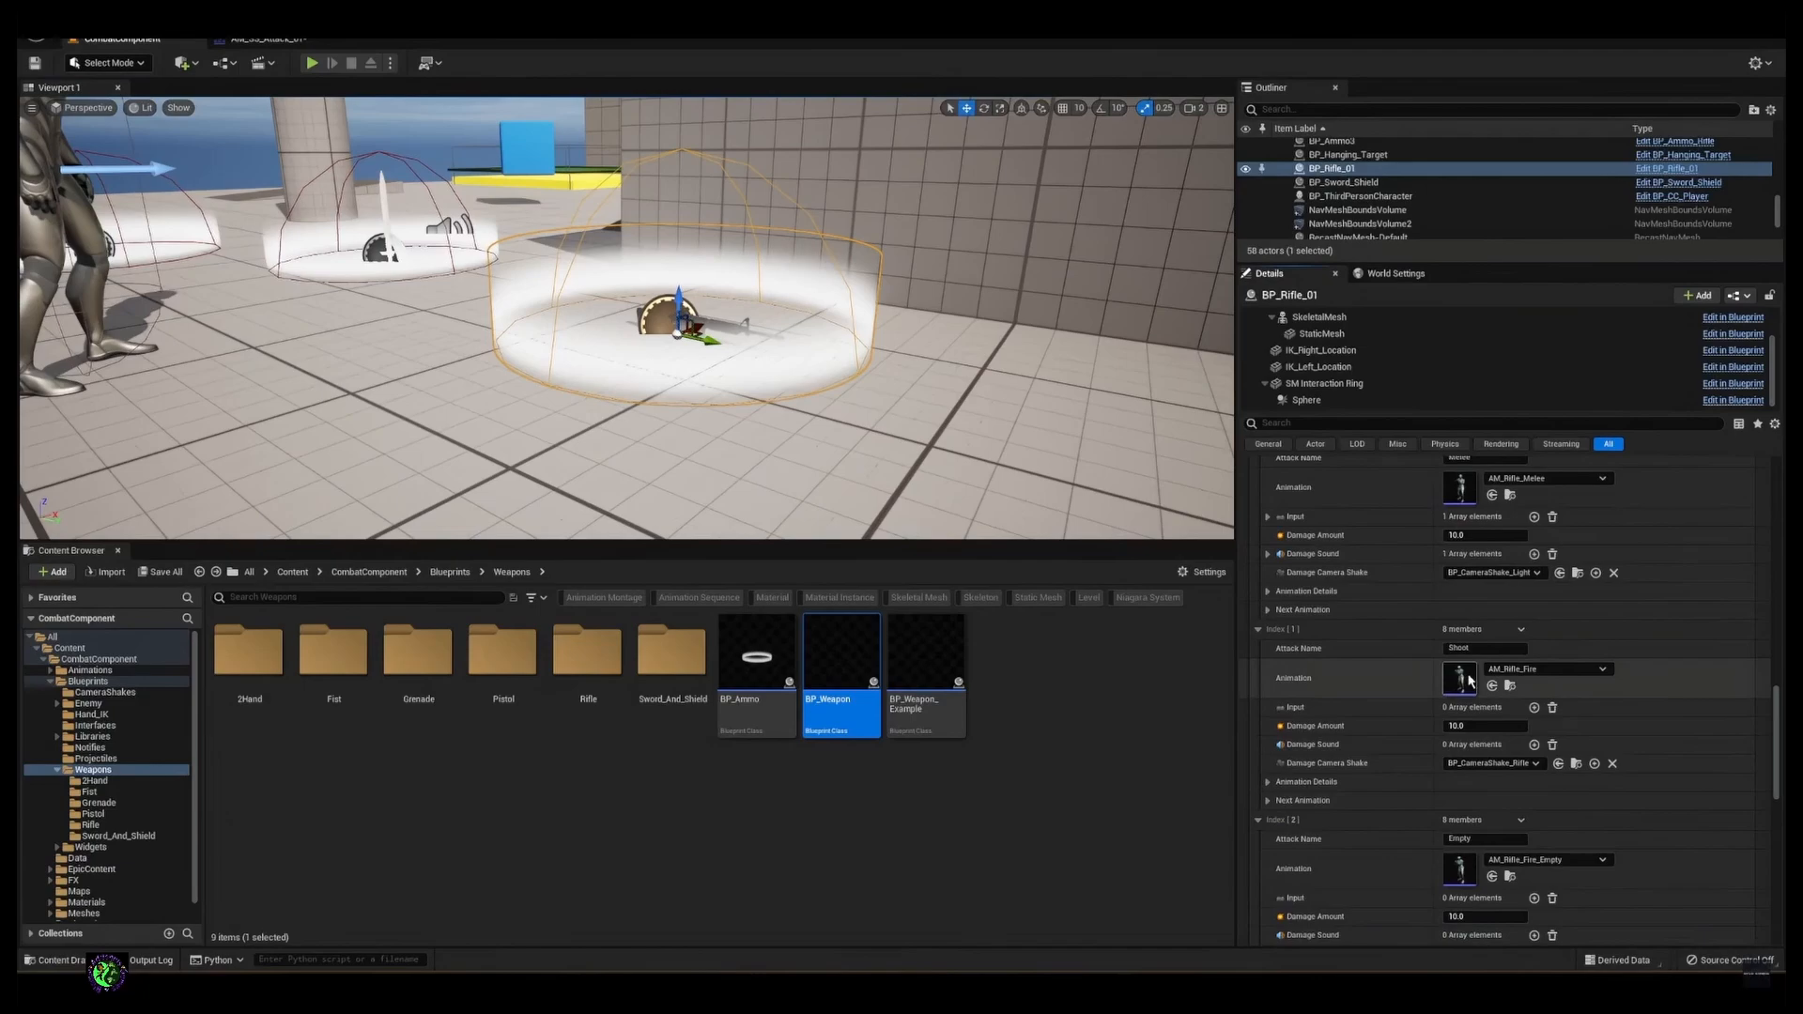
mouse_move(1060, 571)
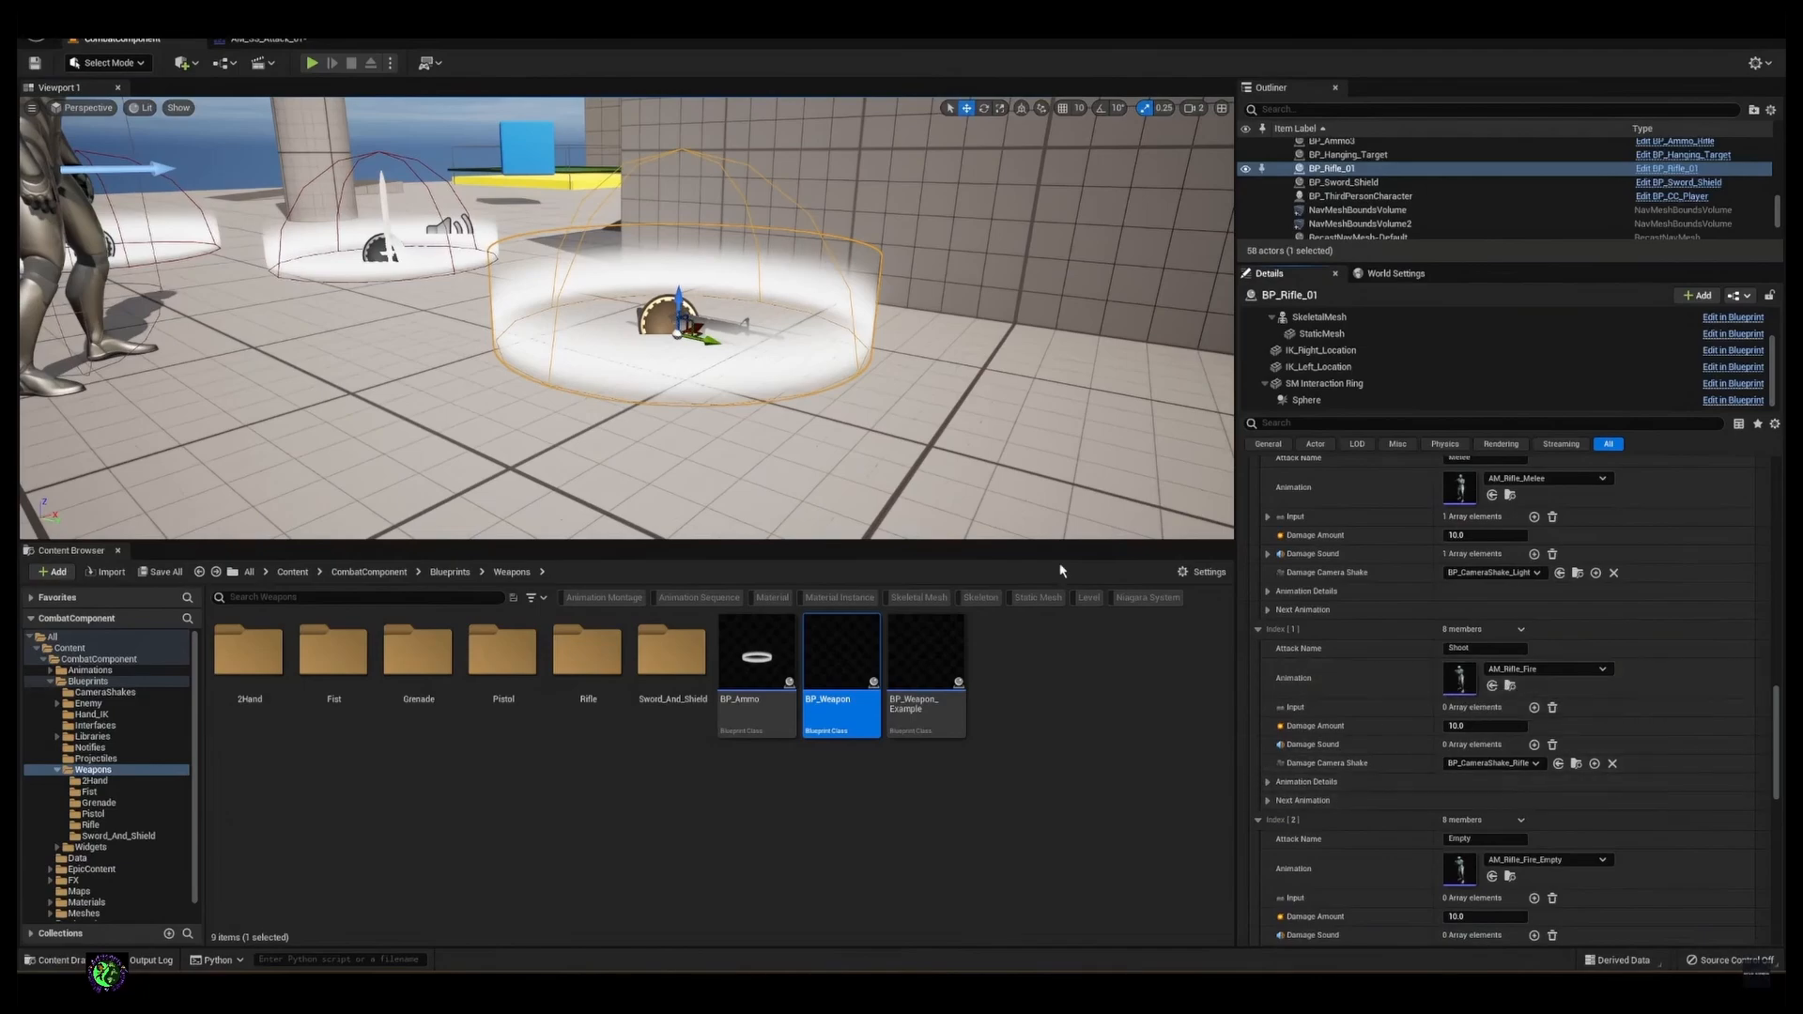
click(308, 64)
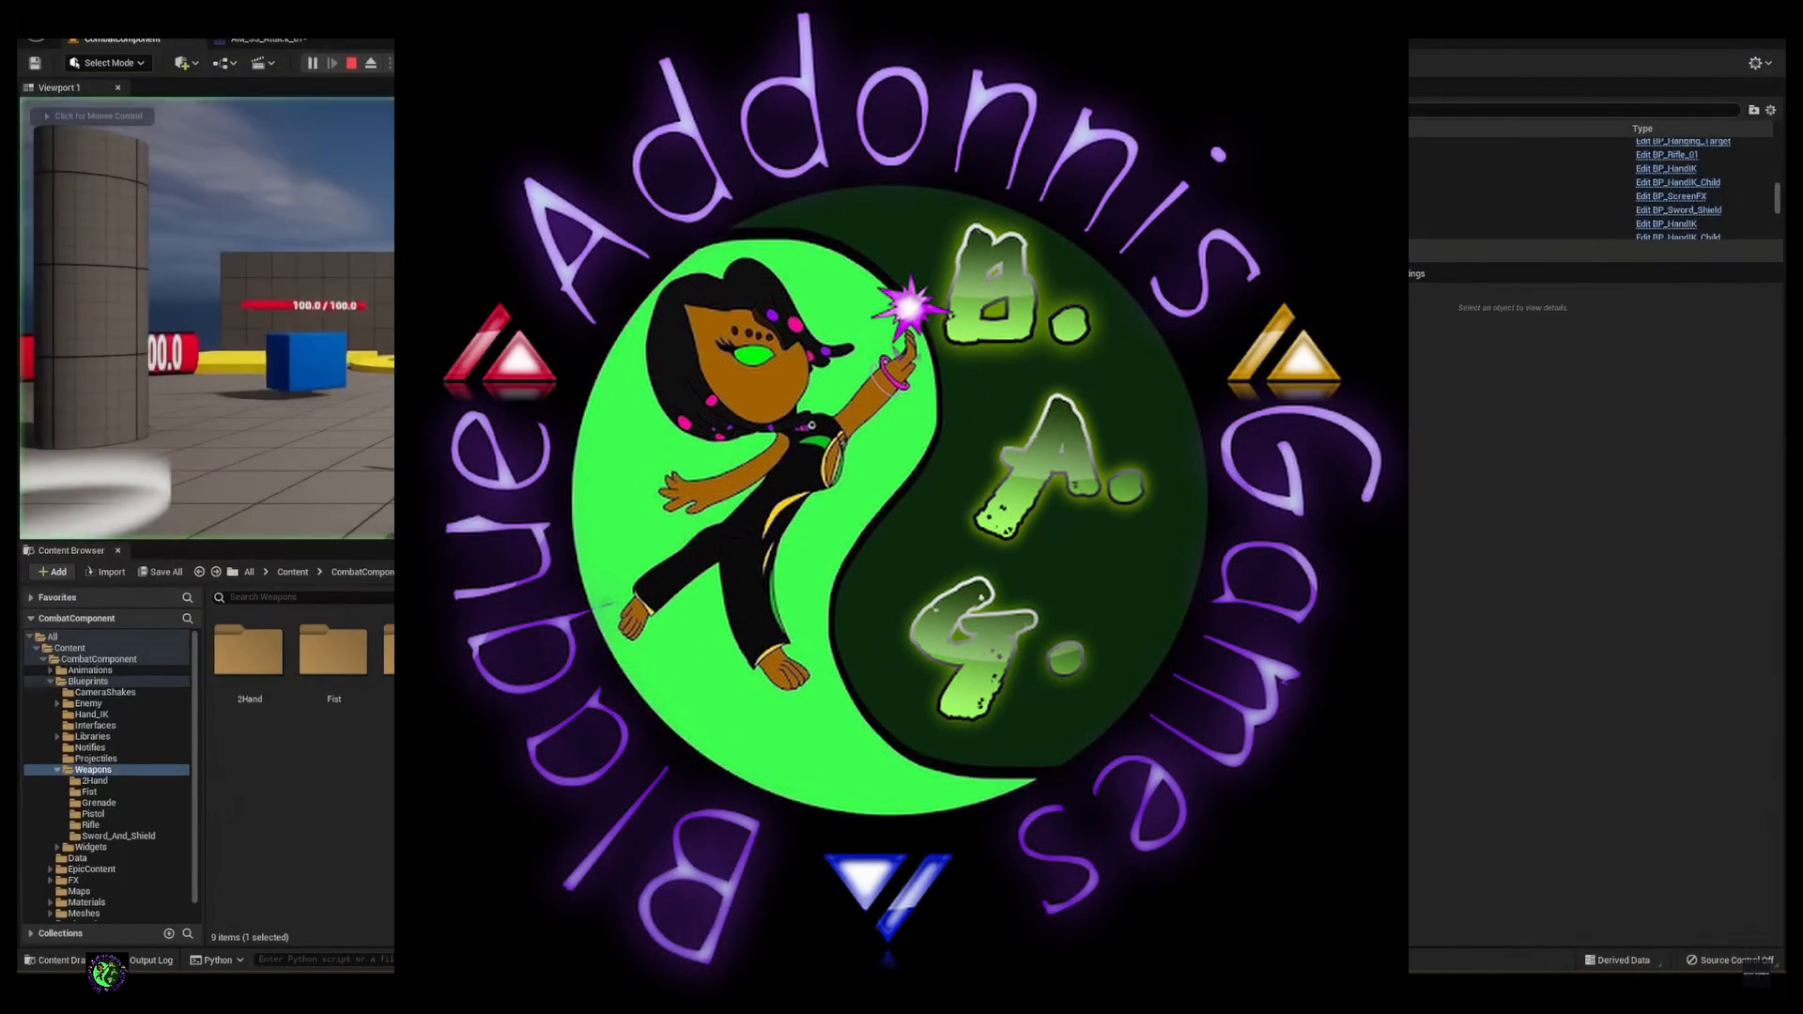